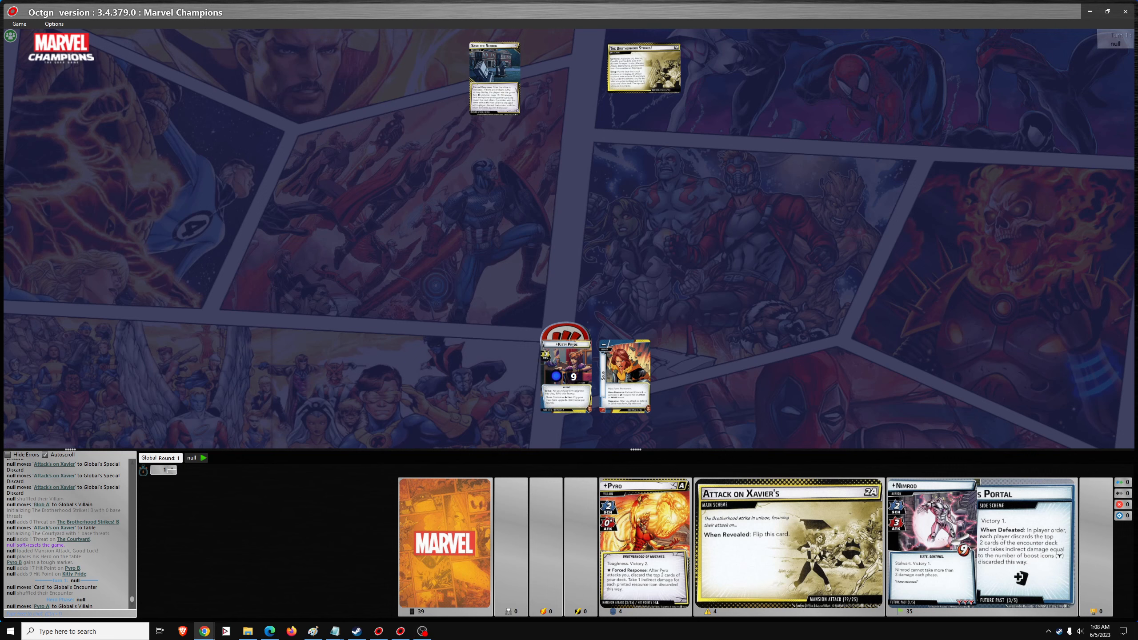
pyautogui.moveTo(486, 432)
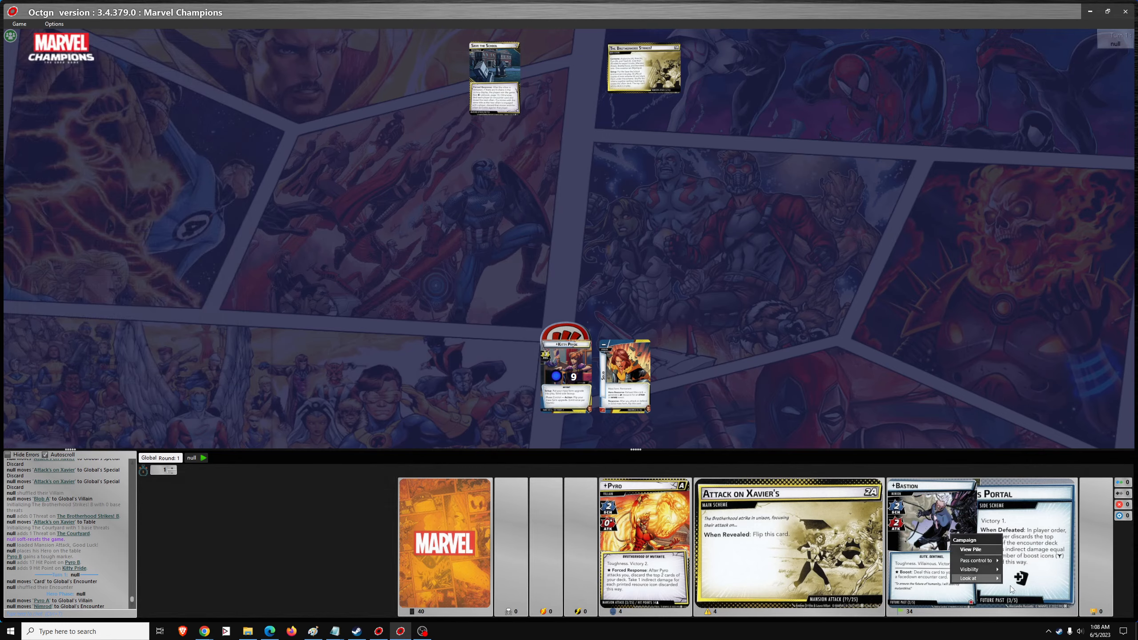
# Browse the Campaign pile and bring a campaign card's actions up to move it to the table.
pyautogui.click(971, 549)
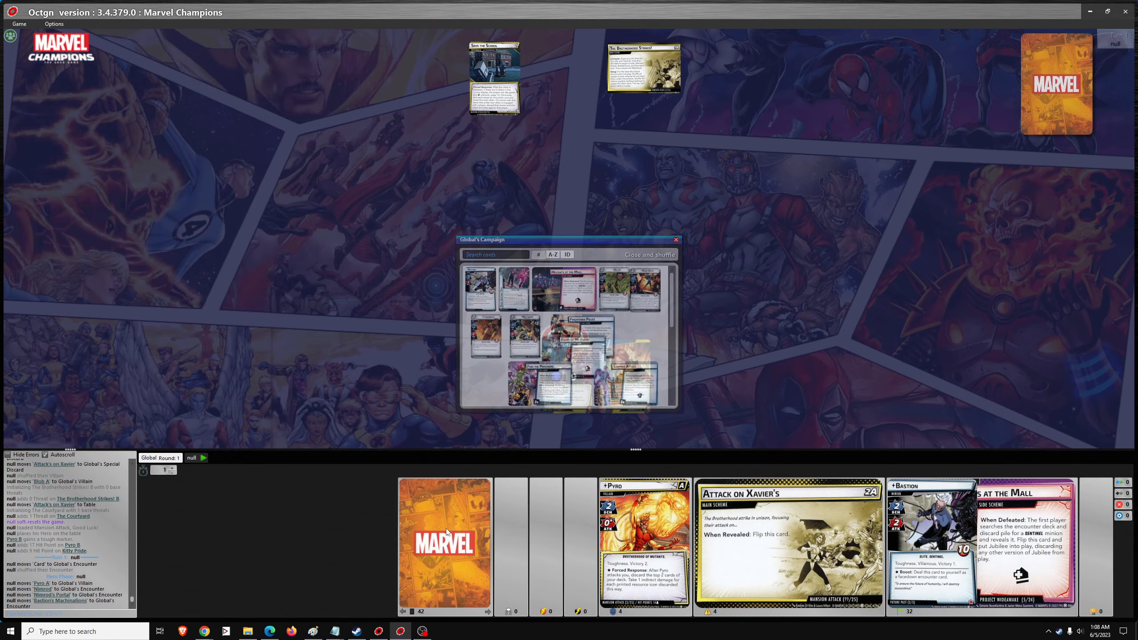
pyautogui.rightClick(445, 544)
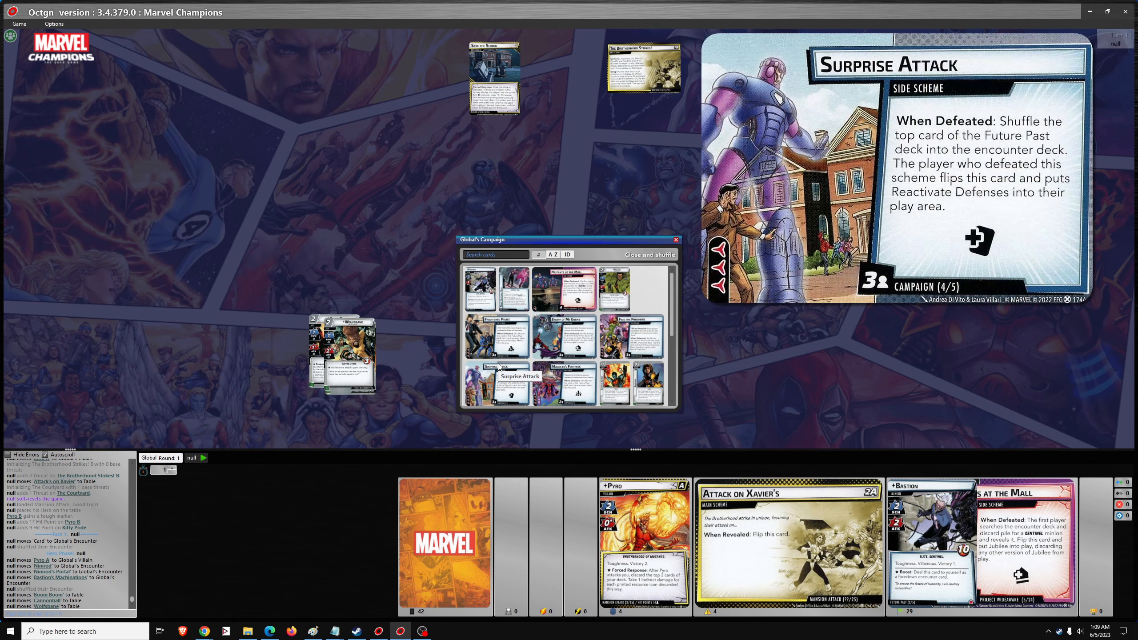
# Put Surprise Attack into play with 3 threat and close the Campaign viewer.
pyautogui.rightClick(762, 385)
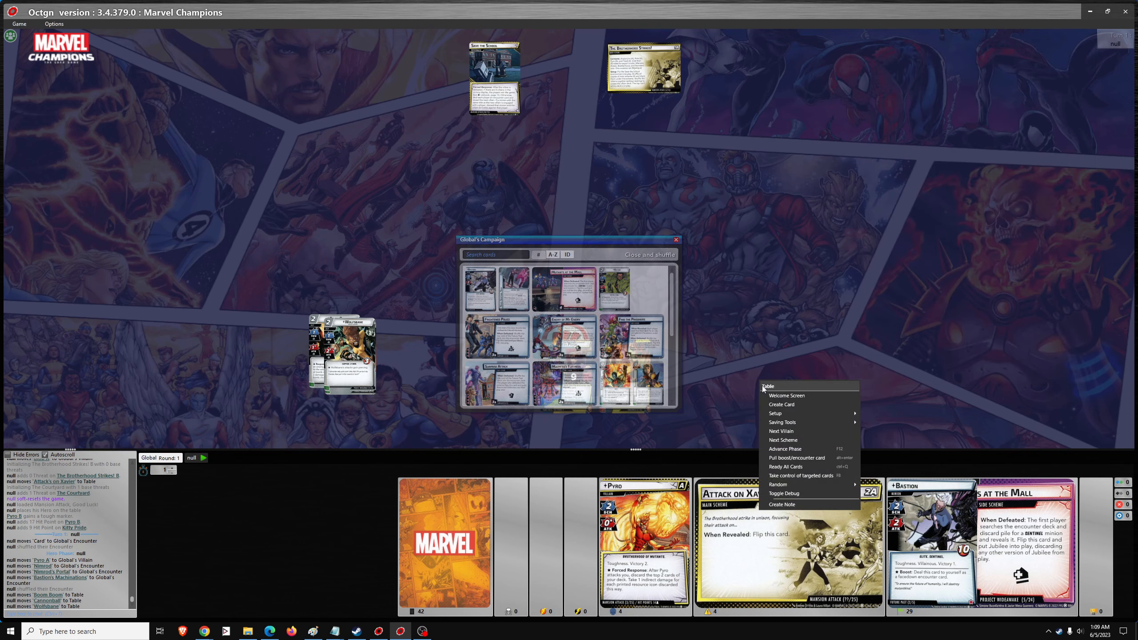
pyautogui.moveTo(778, 483)
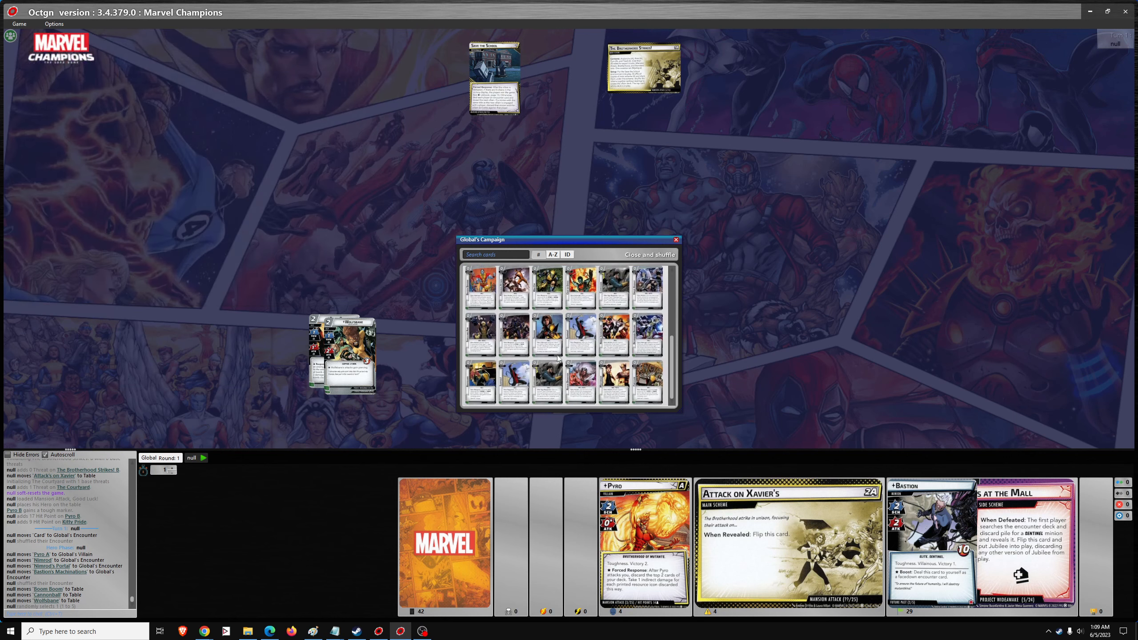
pyautogui.moveTo(548, 335)
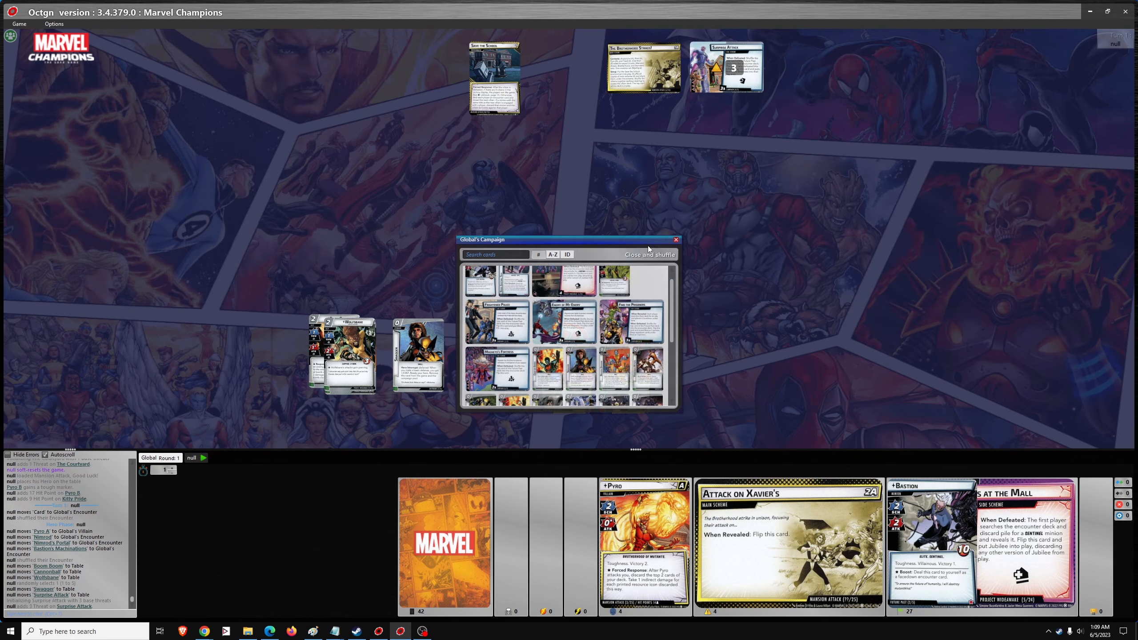
pyautogui.click(648, 254)
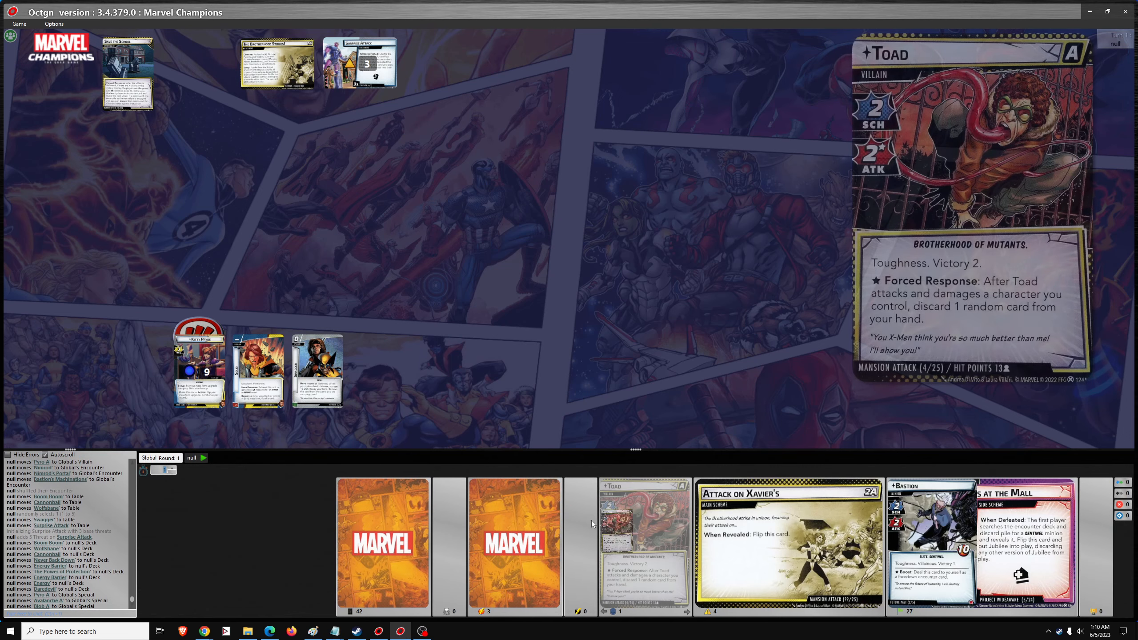
# Set the villain cards aside face down and move a face-down card beside the top schemes.
pyautogui.rightClick(642, 544)
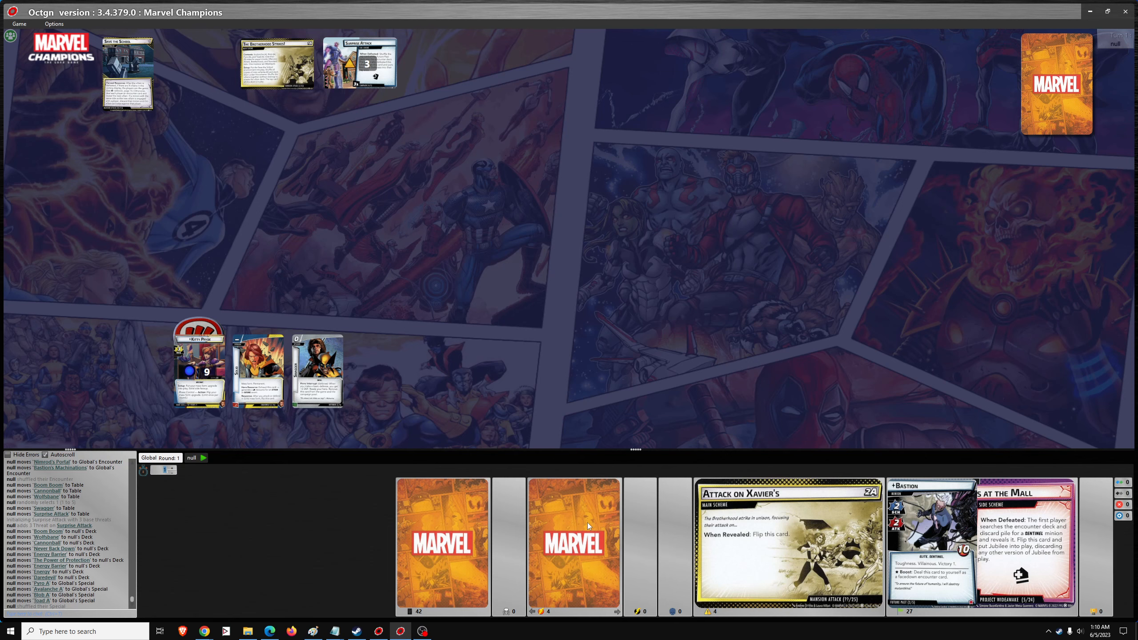
pyautogui.rightClick(572, 543)
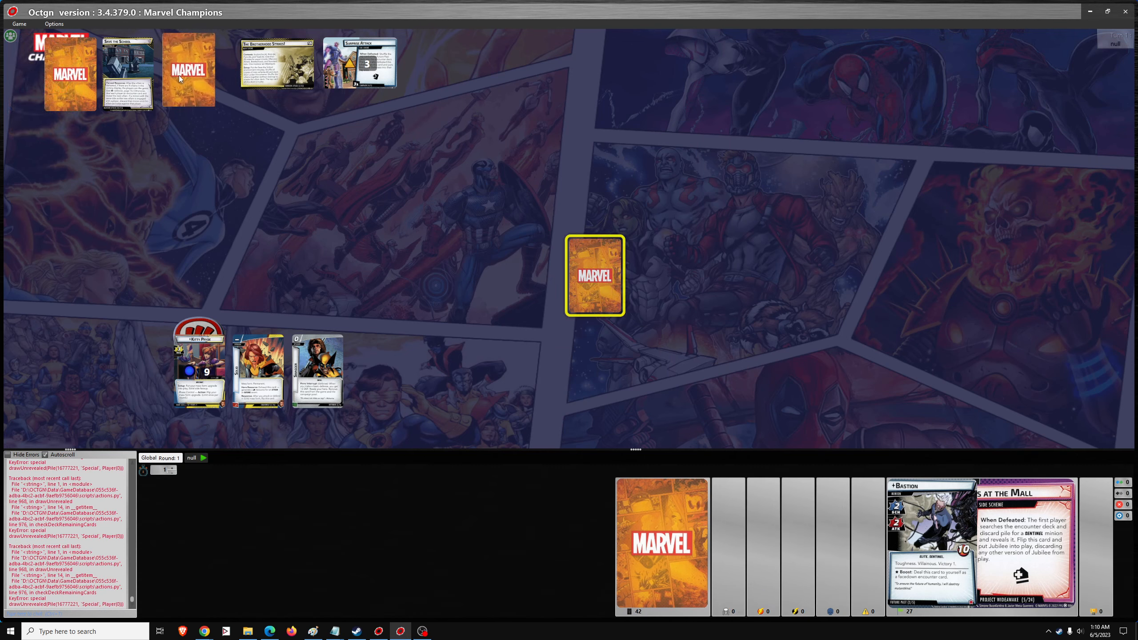
pyautogui.moveTo(594, 275); pyautogui.dragTo(432, 69)
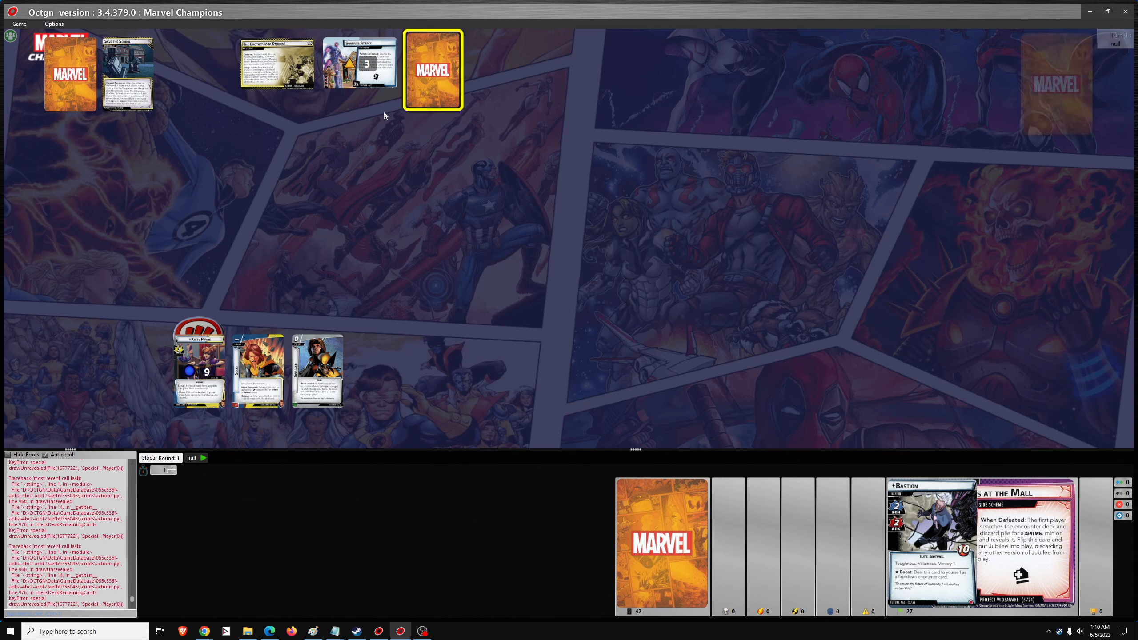
pyautogui.moveTo(128, 73)
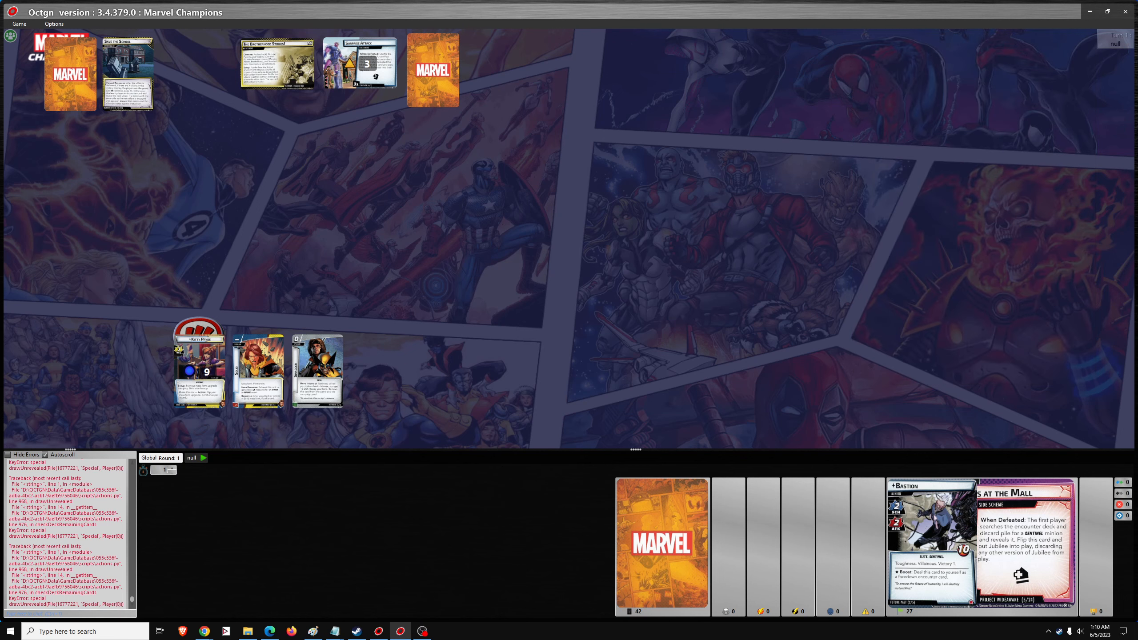
pyautogui.moveTo(127, 73)
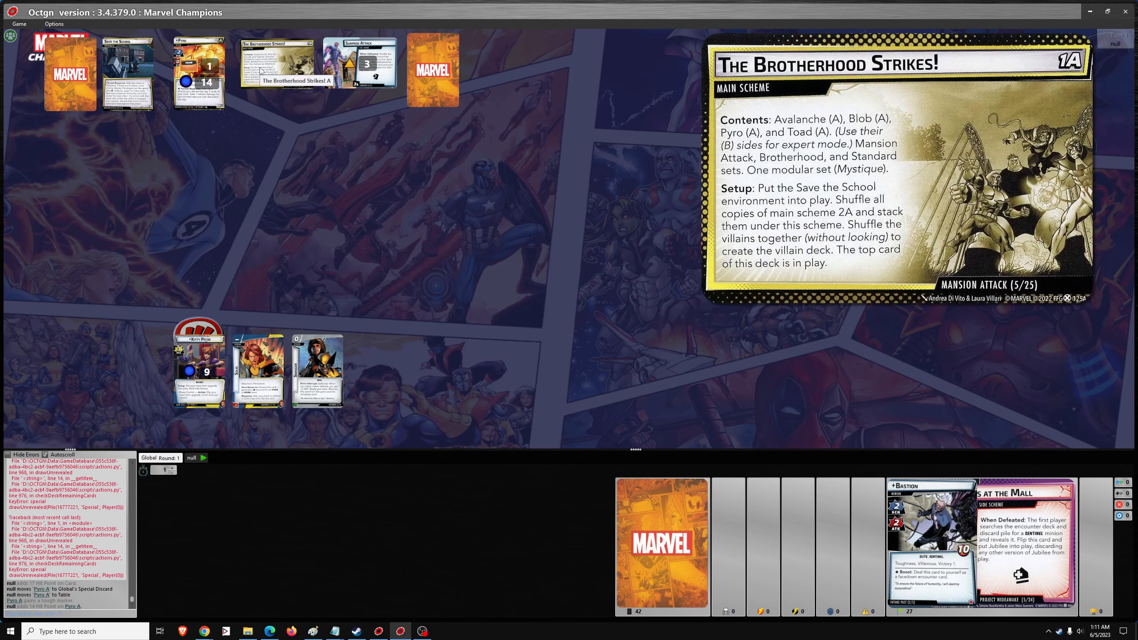
pyautogui.moveTo(359, 58)
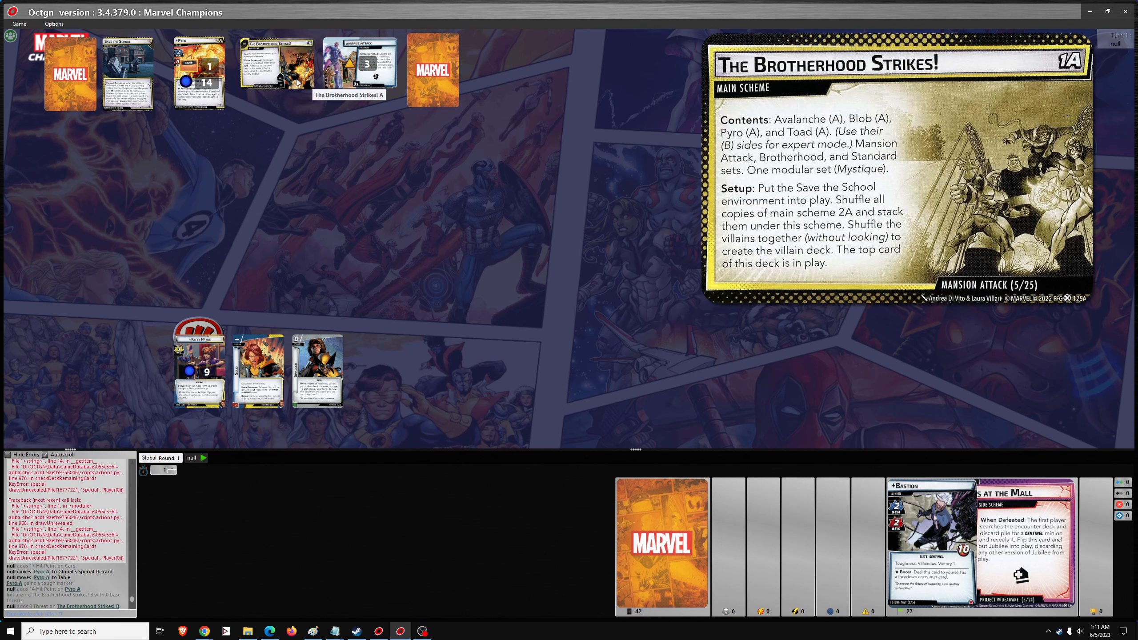
# Advance The Brotherhood Strikes! to The Atrium with 1 threat and deal Pyro a face-down card.
pyautogui.click(275, 64)
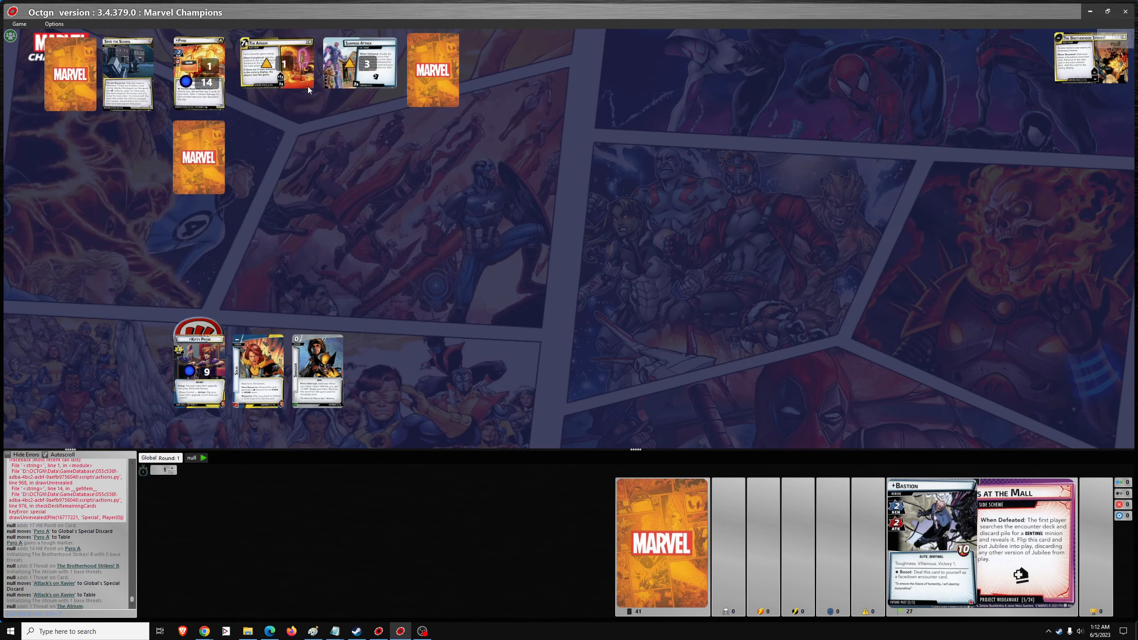
pyautogui.moveTo(207, 366)
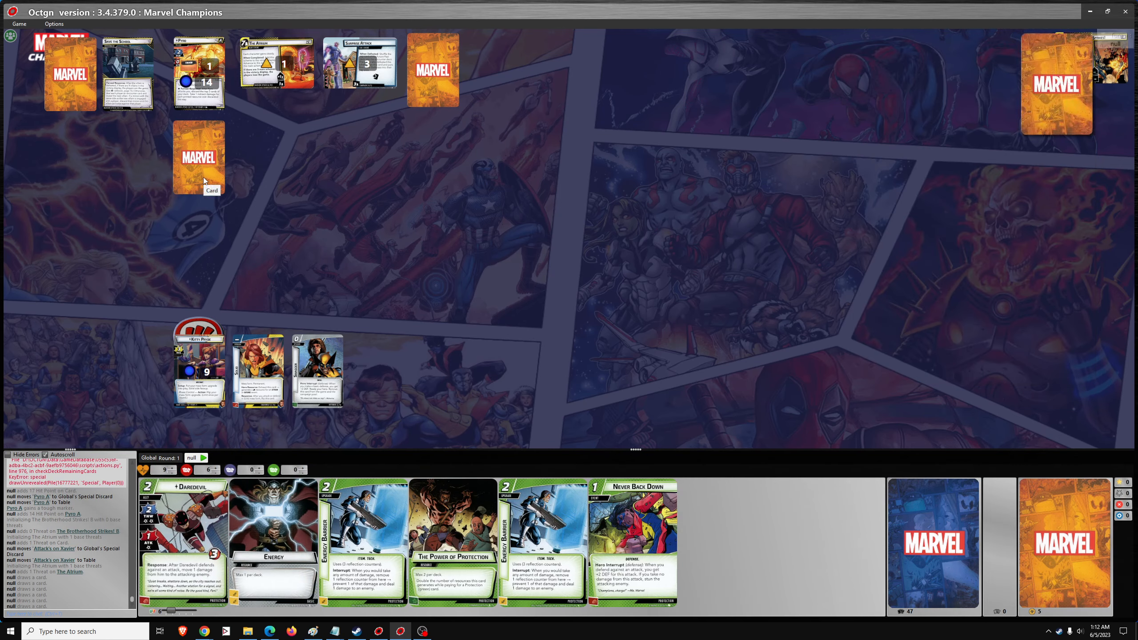
pyautogui.moveTo(197, 73)
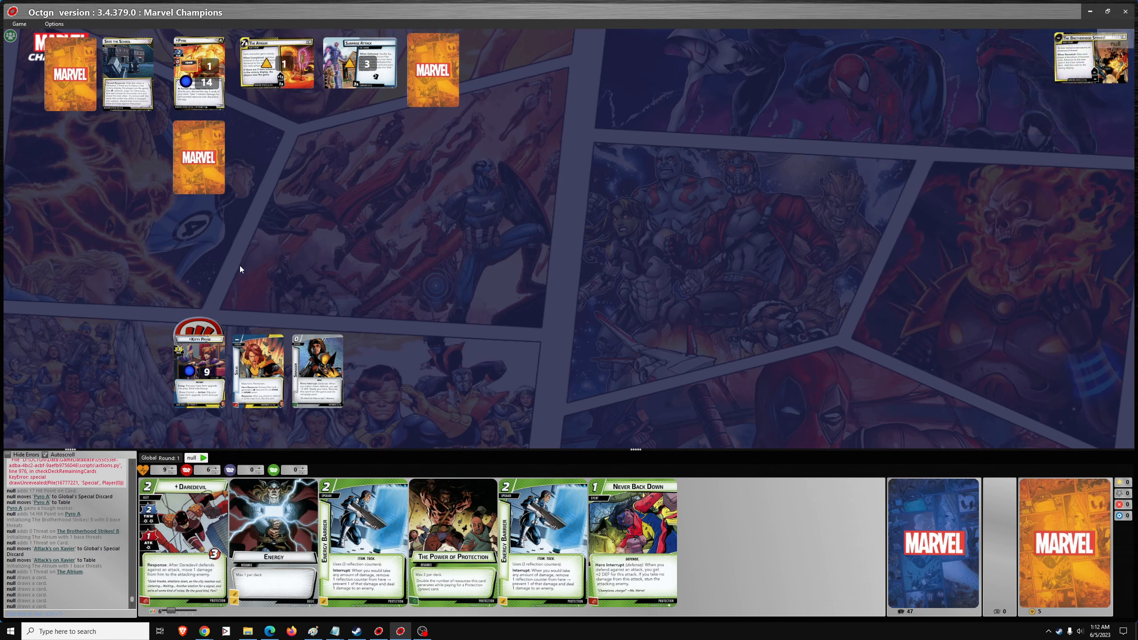
pyautogui.moveTo(196, 352)
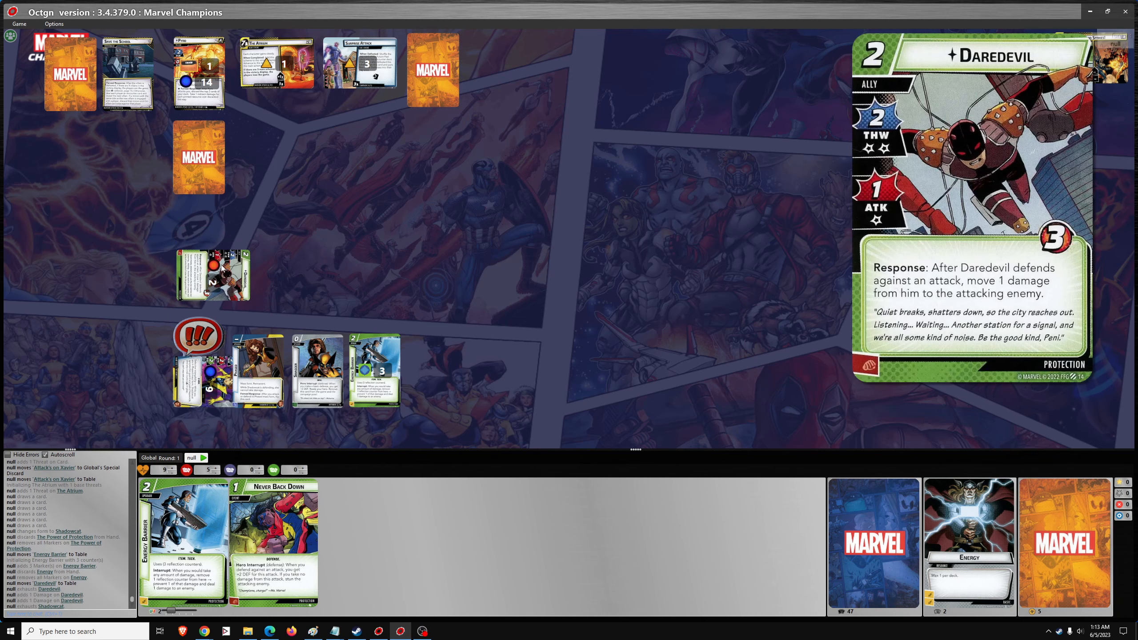
pyautogui.moveTo(360, 65)
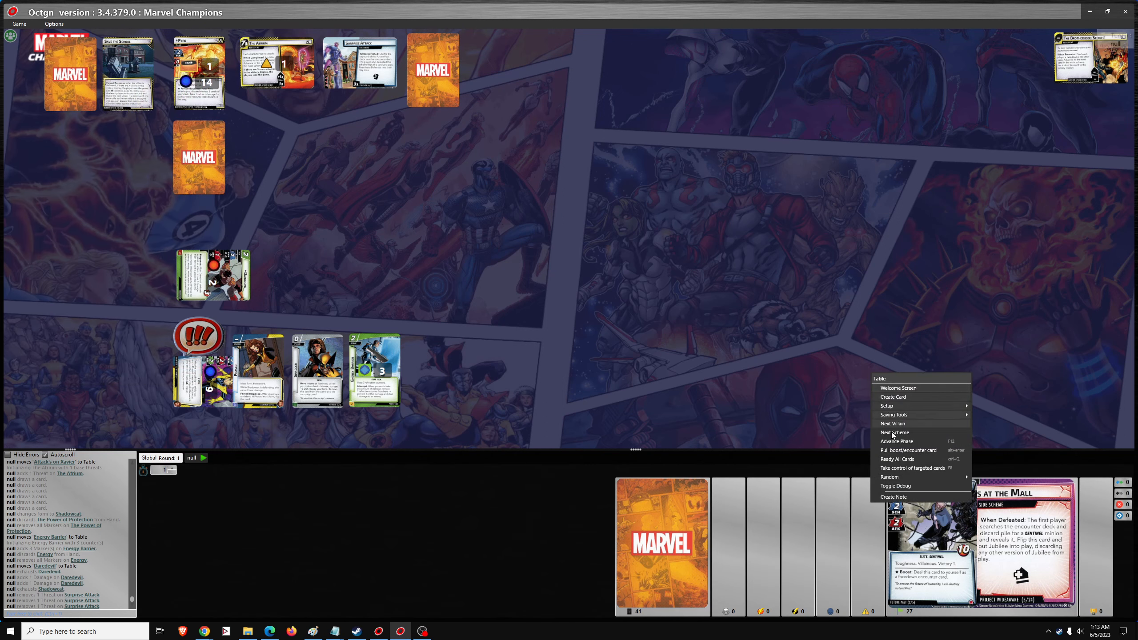
pyautogui.moveTo(903, 478)
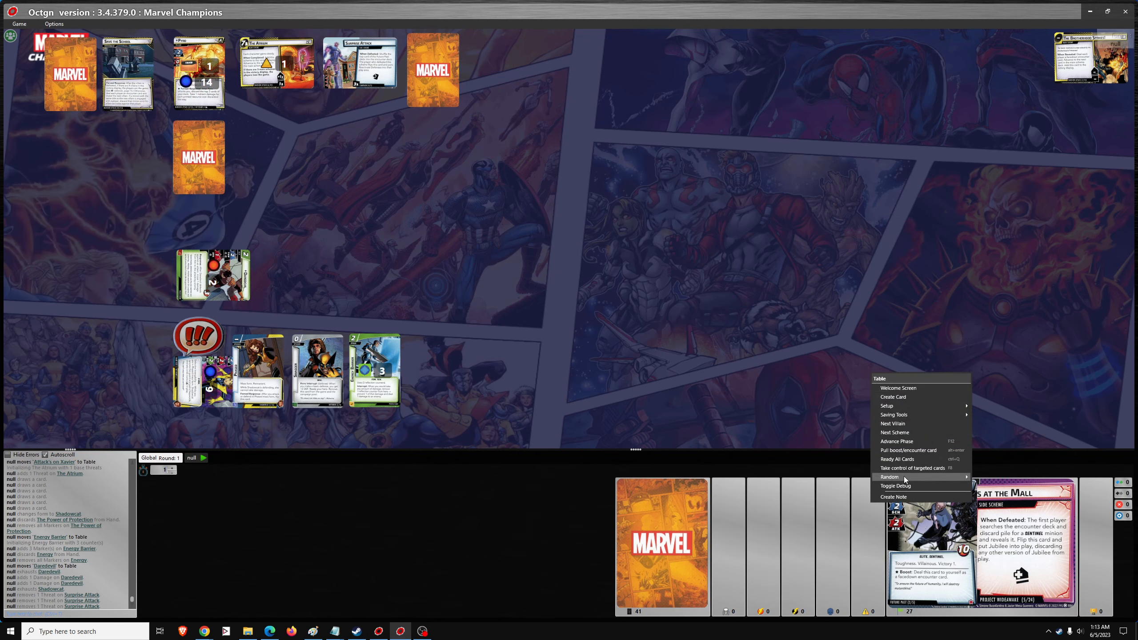
# Roll a random number from 1 to 2 to pick between the two options.
pyautogui.click(889, 476)
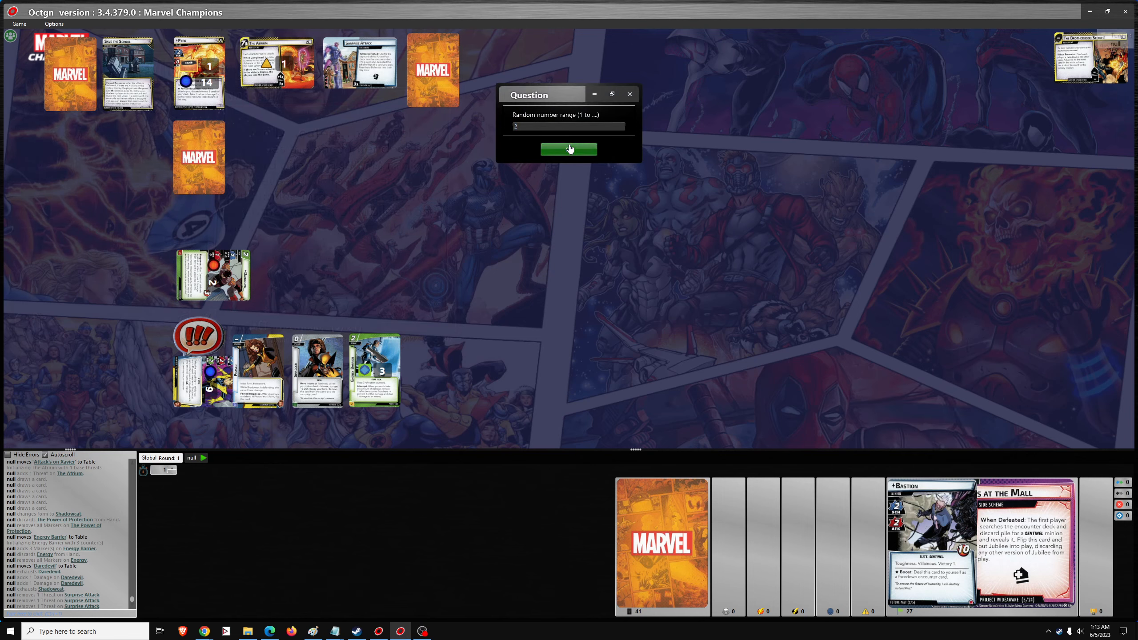
pyautogui.click(568, 150)
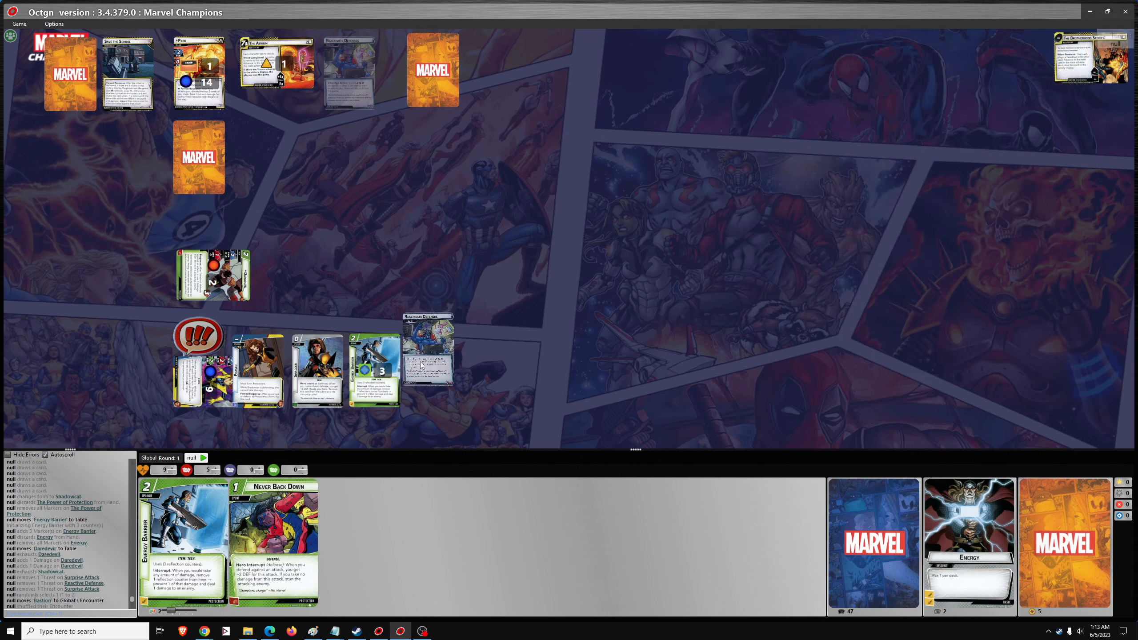
pyautogui.moveTo(428, 363)
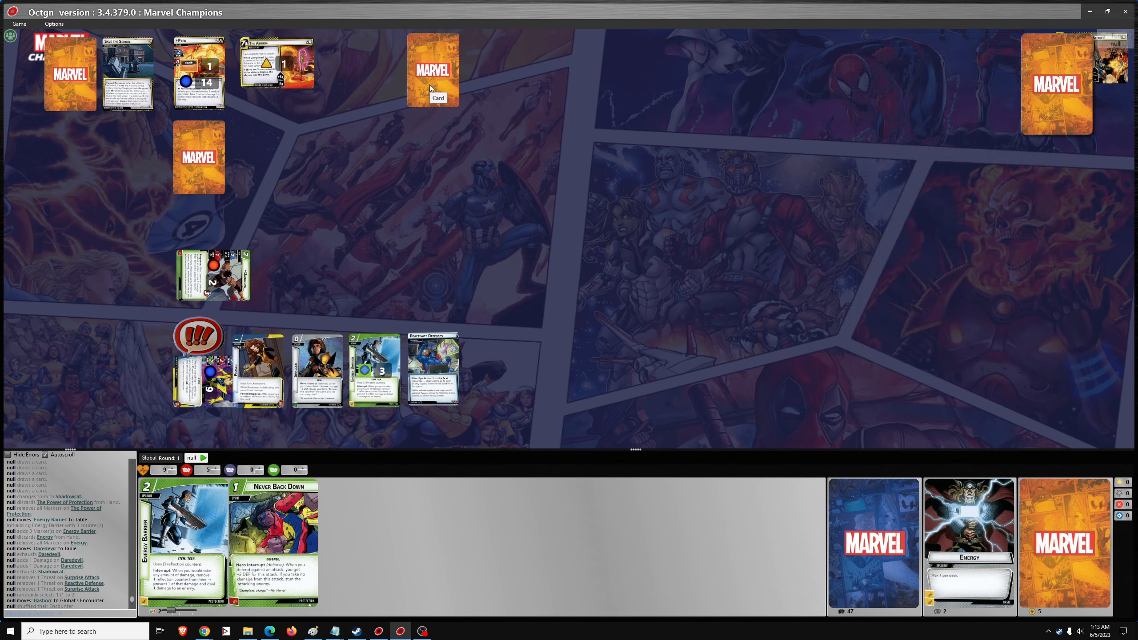
# Raise Surprise Attack's threat back to 3 after returning the hand cards to the deck.
pyautogui.click(433, 69)
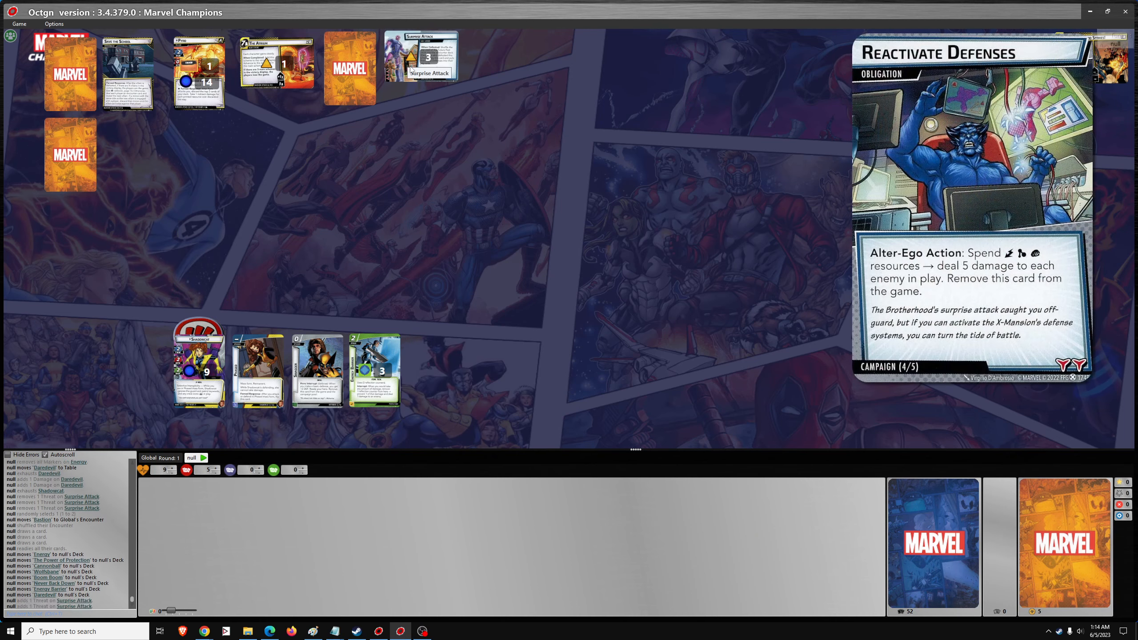
# Draw Many from Shadowcat's deck for a new six-card hand.
pyautogui.rightClick(933, 543)
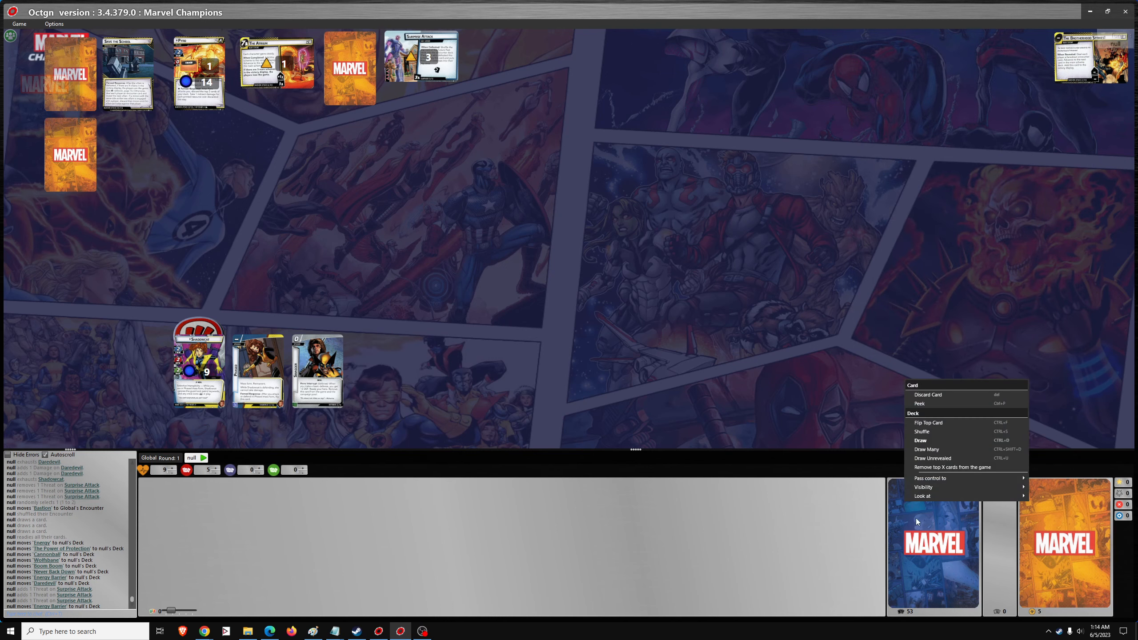
pyautogui.click(922, 431)
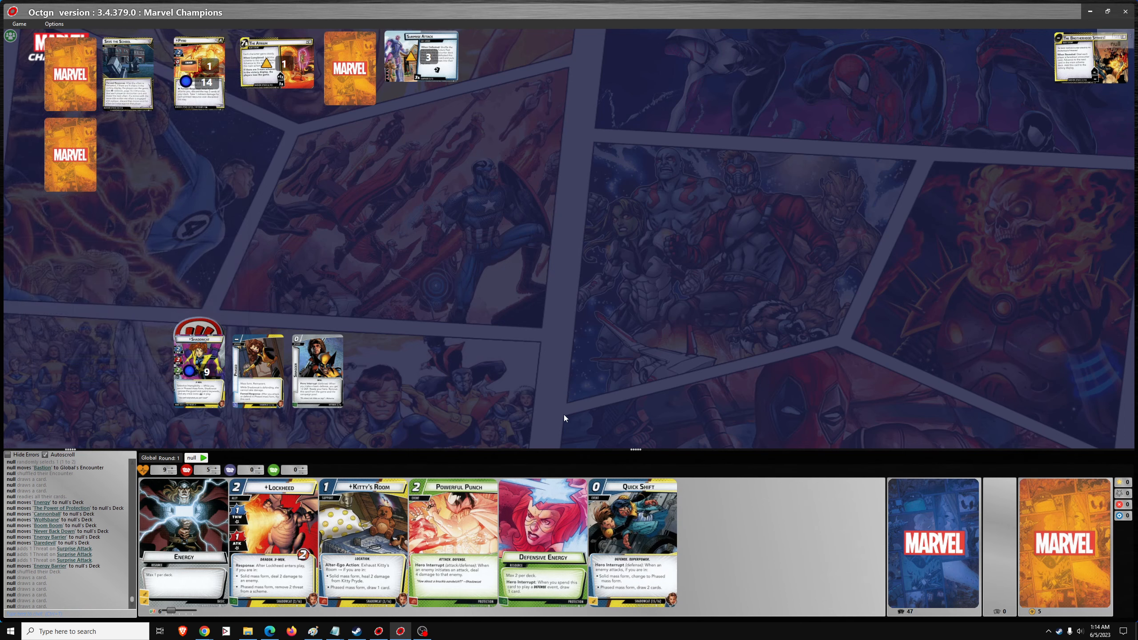
pyautogui.moveTo(489, 427)
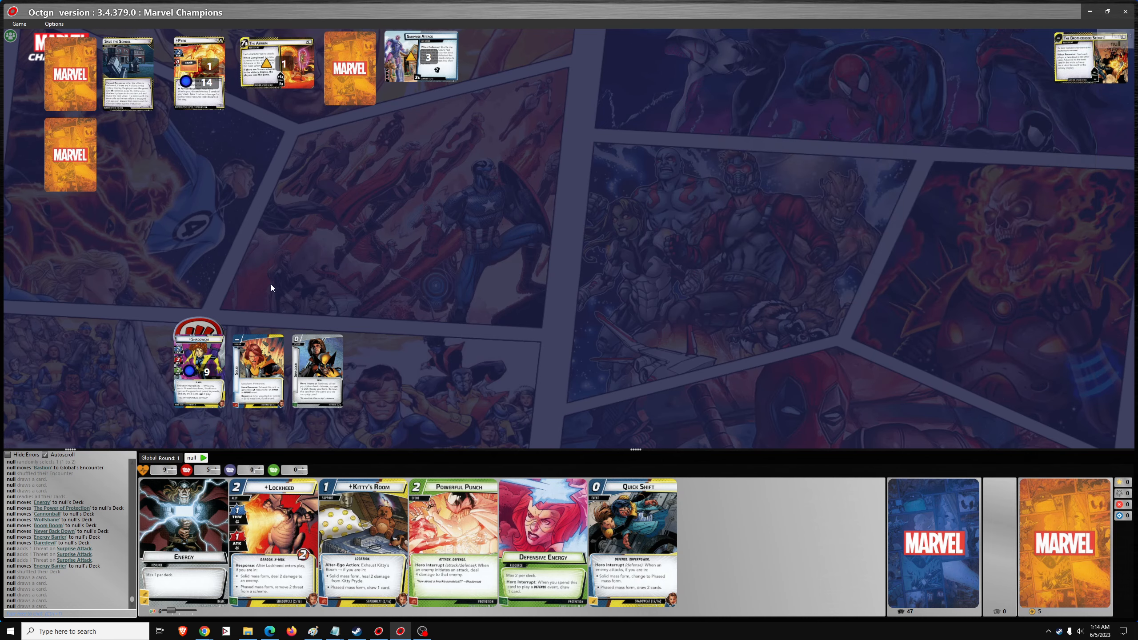
pyautogui.moveTo(267, 337)
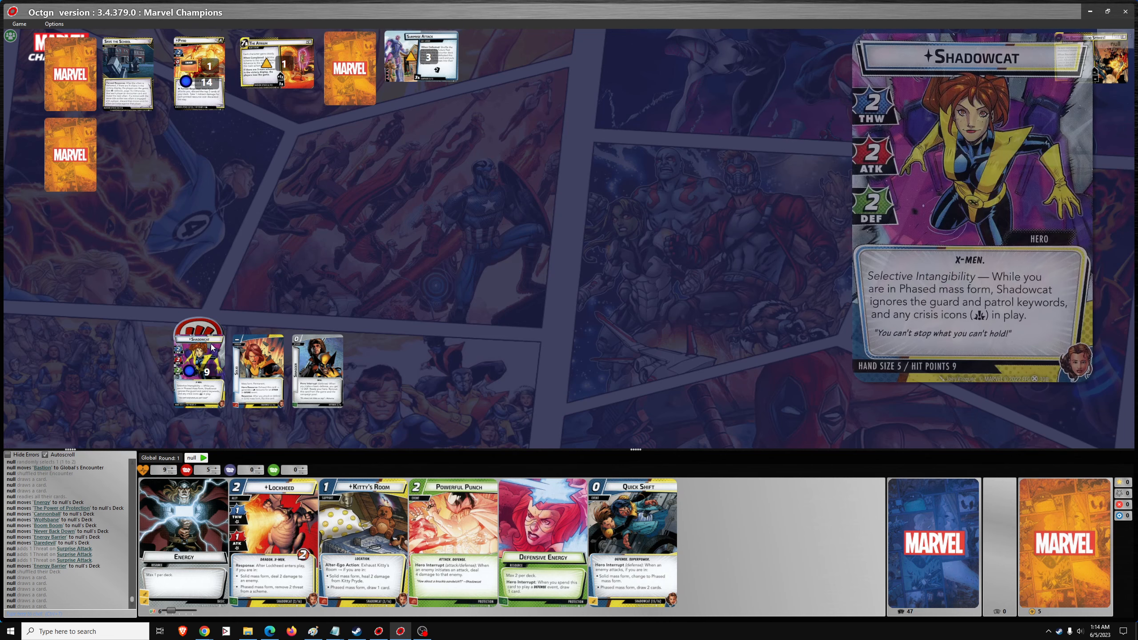
pyautogui.moveTo(212, 349)
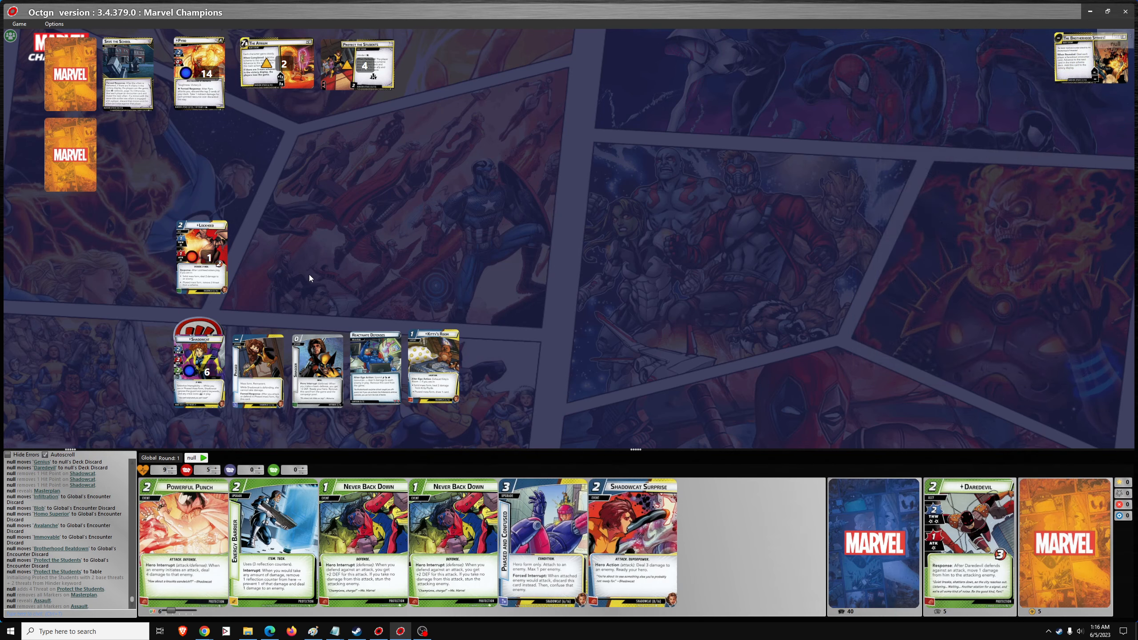
pyautogui.moveTo(257, 366)
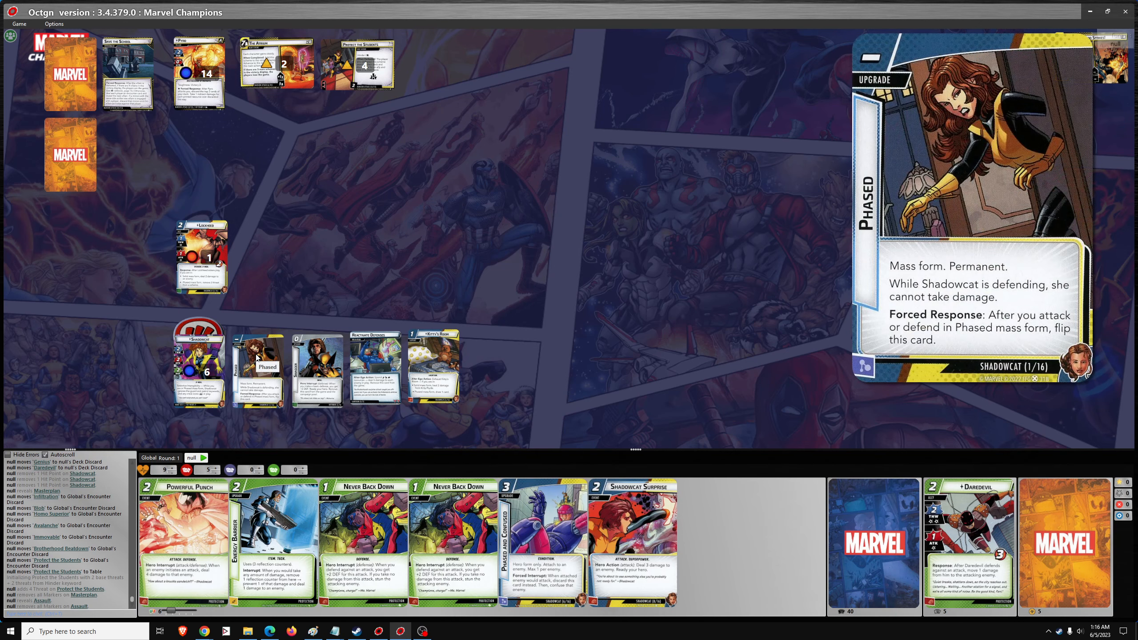
# Flip Shadowcat's Phased upgrade before hitting Pyro with Powerful Punch.
pyautogui.doubleClick(257, 370)
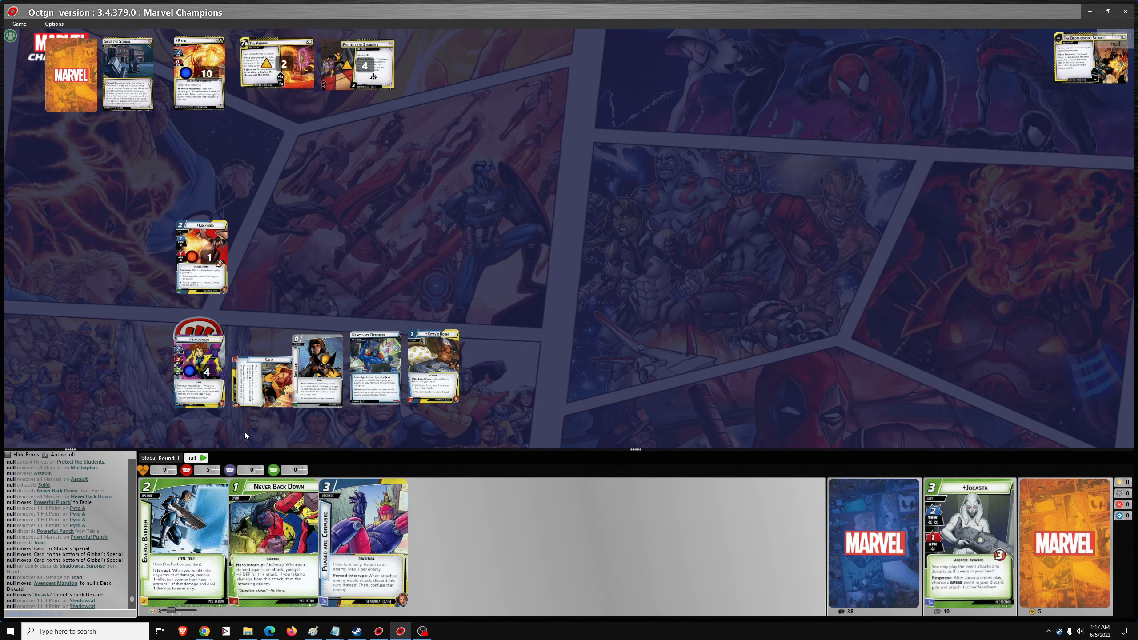
pyautogui.moveTo(200, 370)
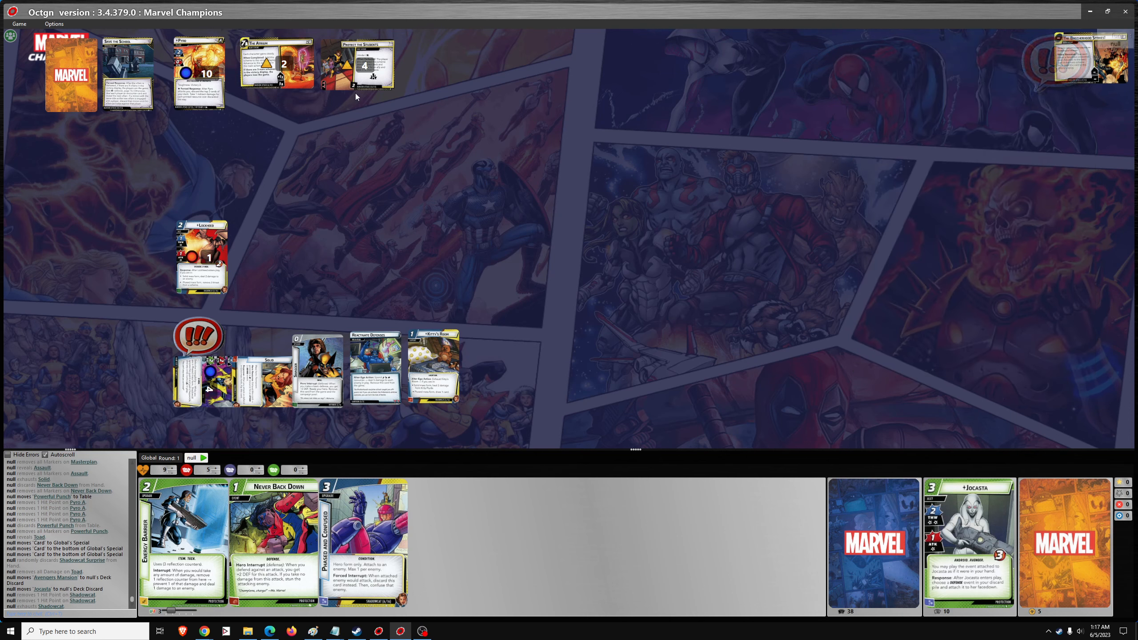
pyautogui.moveTo(355, 61)
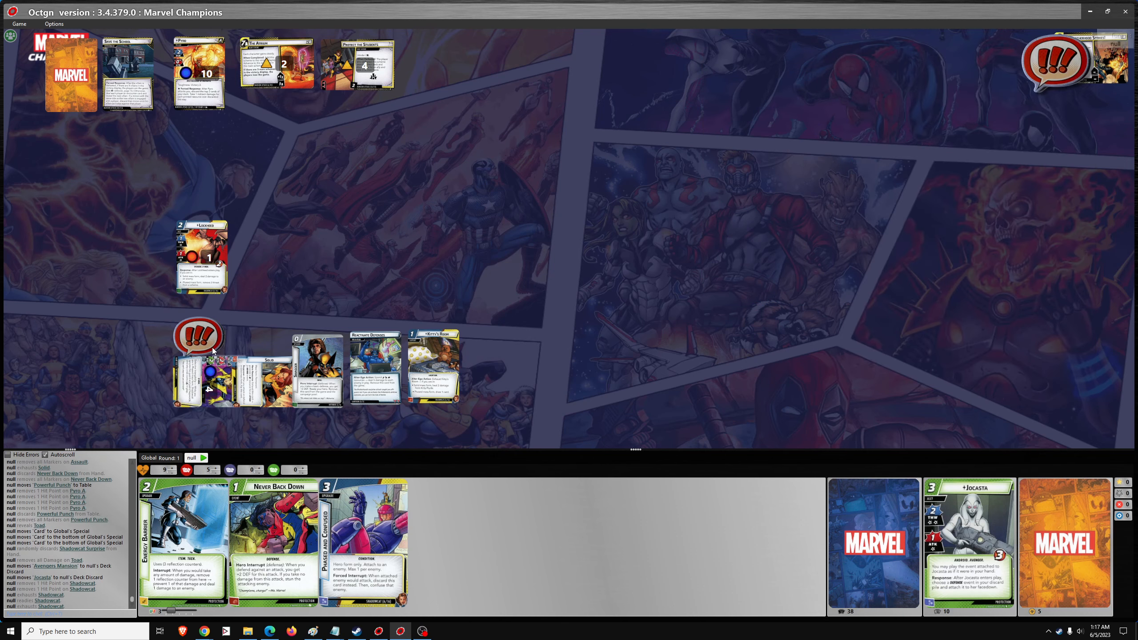
pyautogui.moveTo(206, 98)
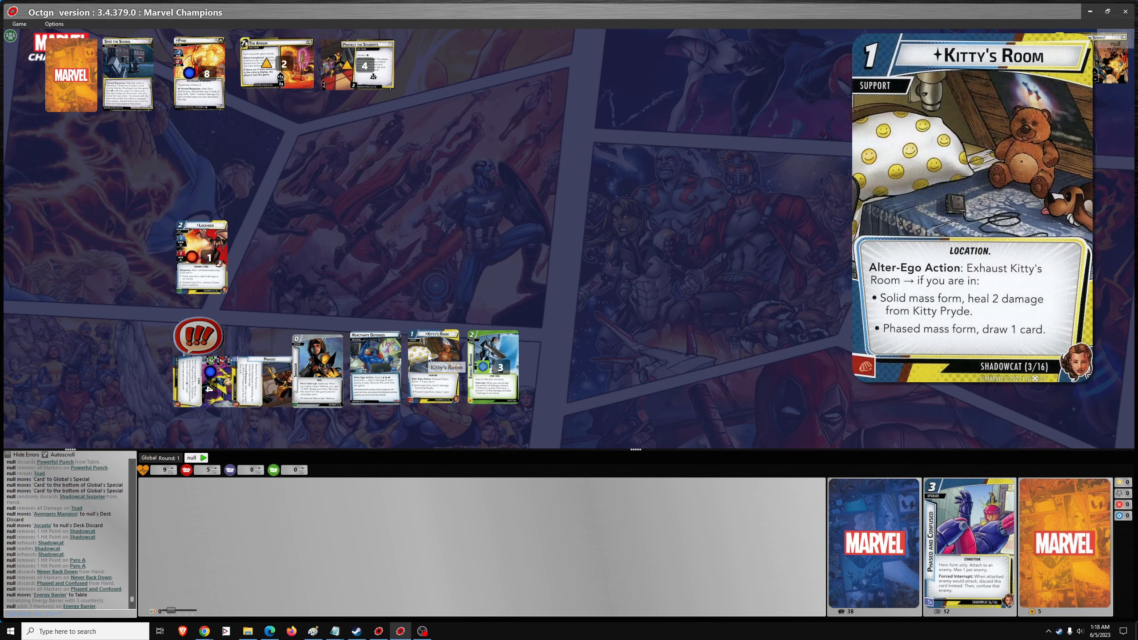
pyautogui.moveTo(322, 561)
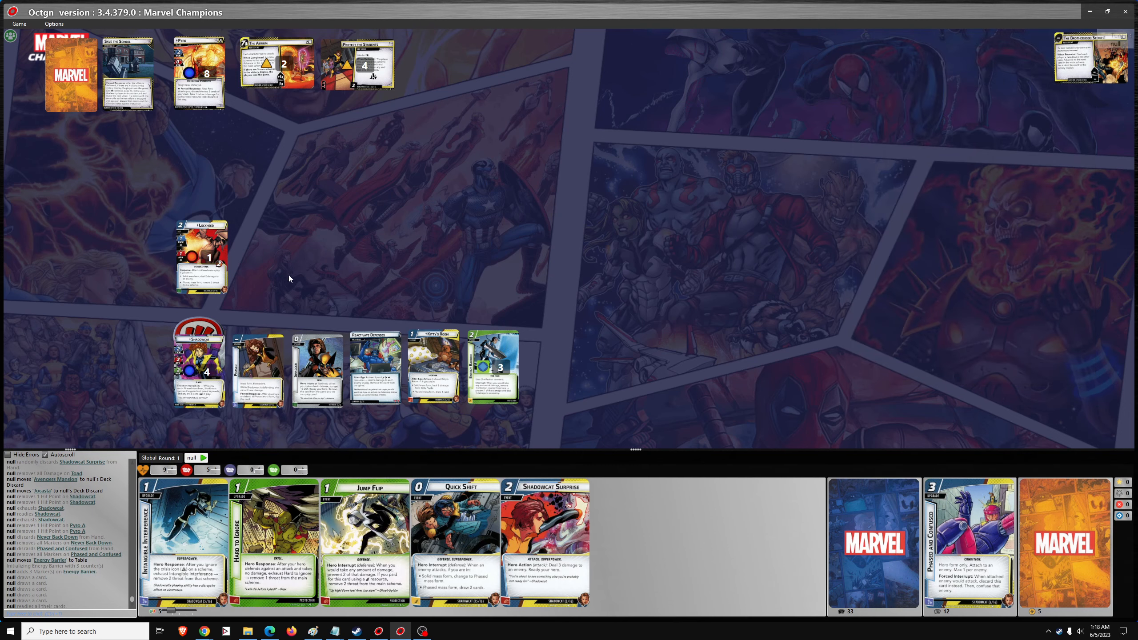
pyautogui.moveTo(275, 61)
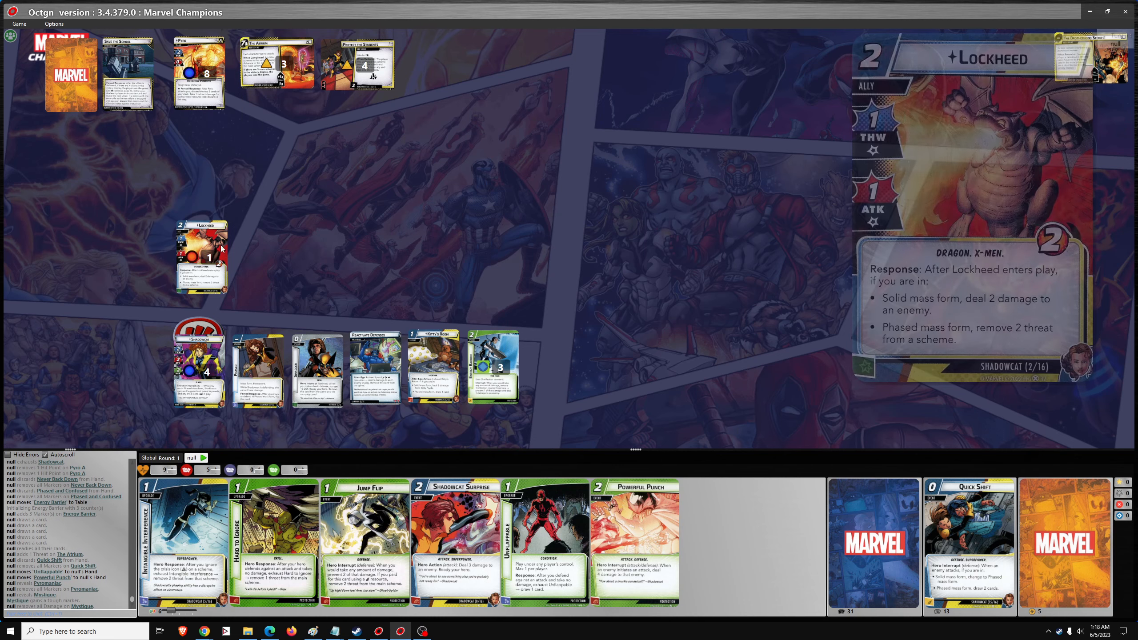
pyautogui.moveTo(265, 235)
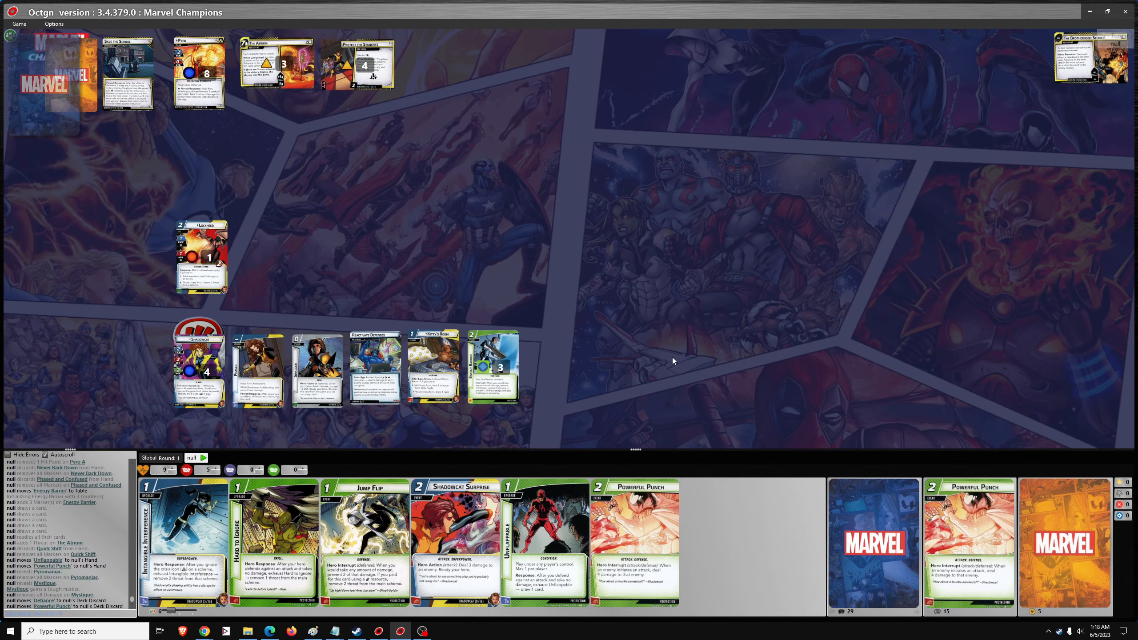
pyautogui.moveTo(202, 73)
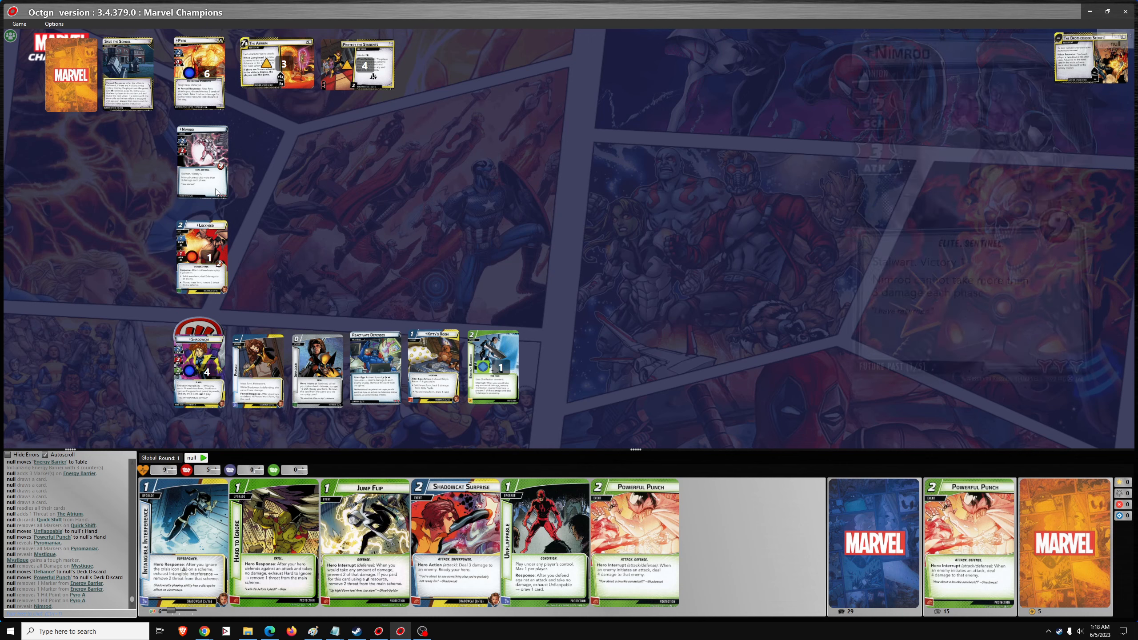
pyautogui.moveTo(460, 271)
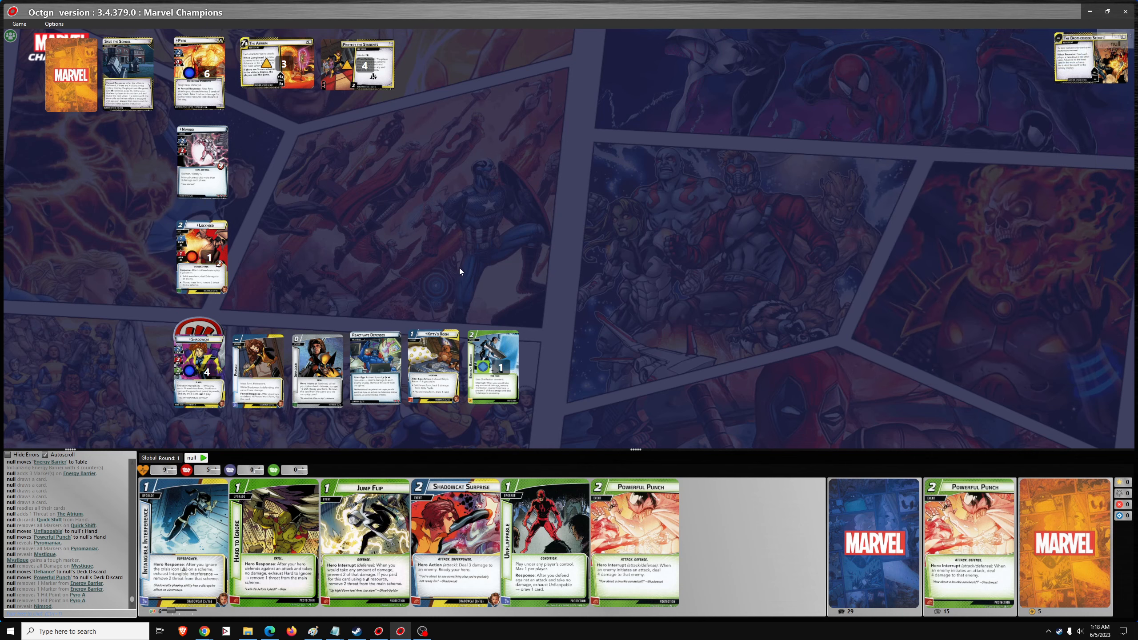
pyautogui.moveTo(209, 348)
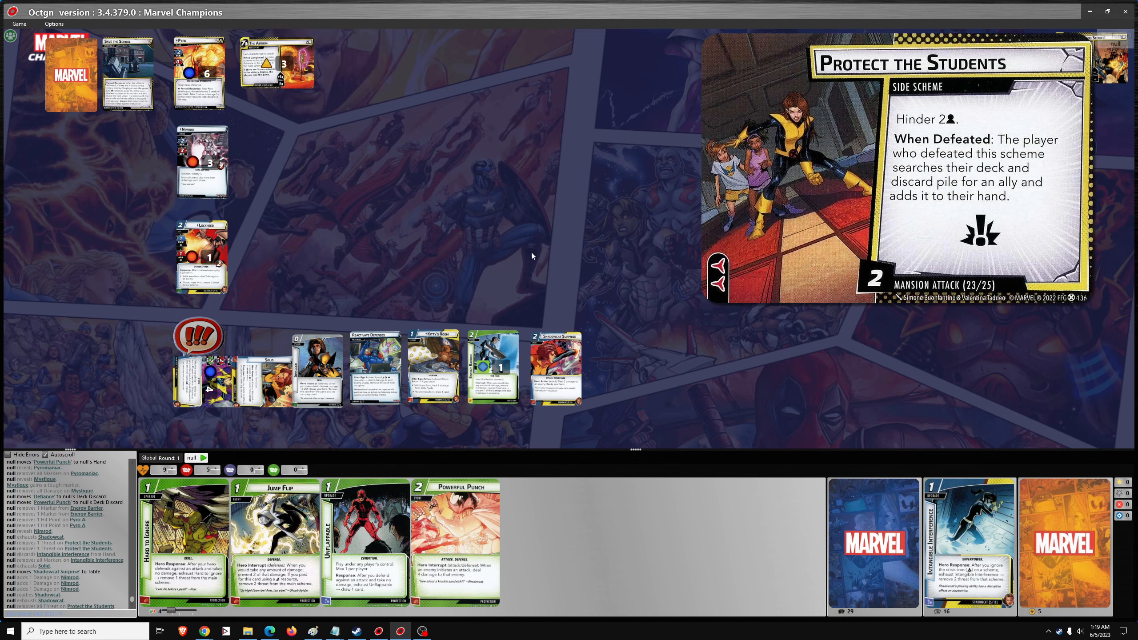
# Look at all cards in the player's deck for an ally, then close the deck window.
pyautogui.rightClick(968, 544)
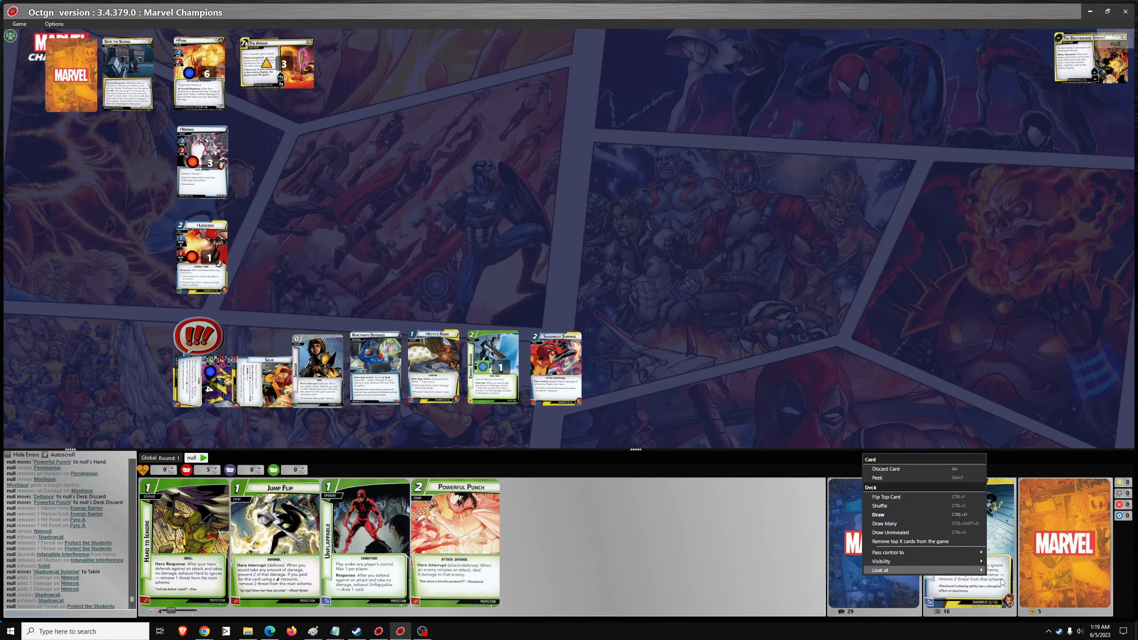
pyautogui.click(881, 571)
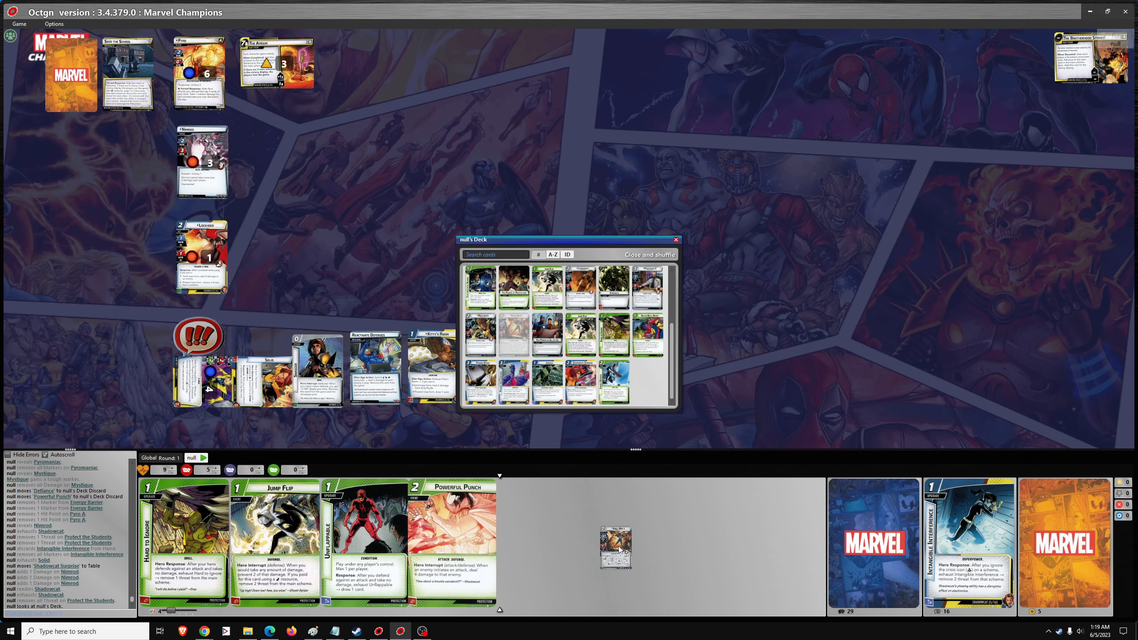
pyautogui.click(649, 254)
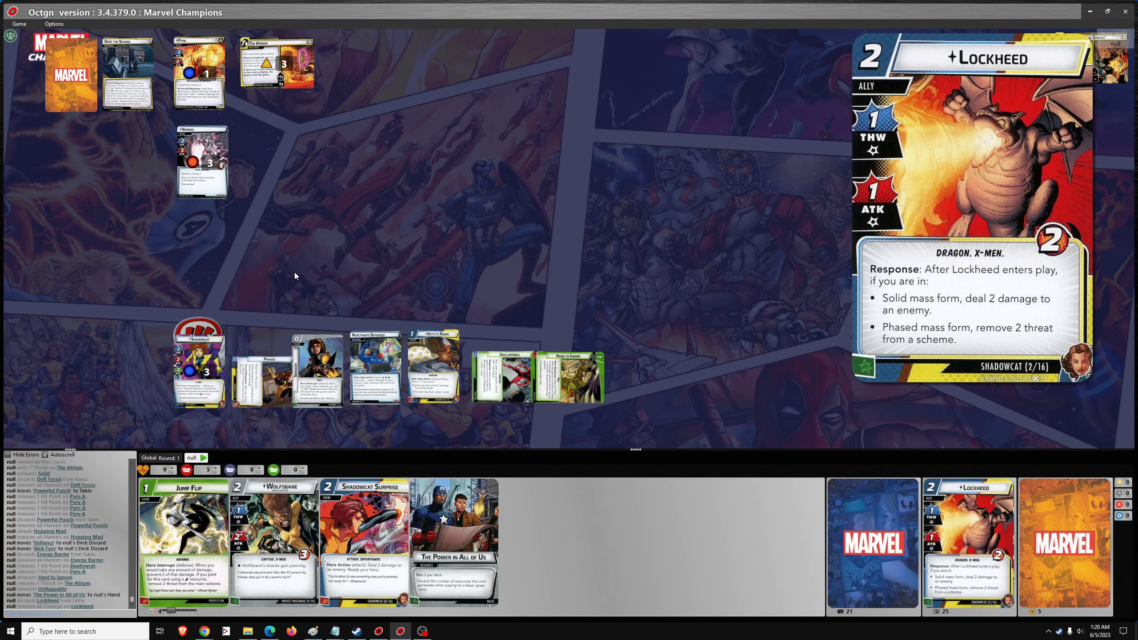
pyautogui.moveTo(363, 289)
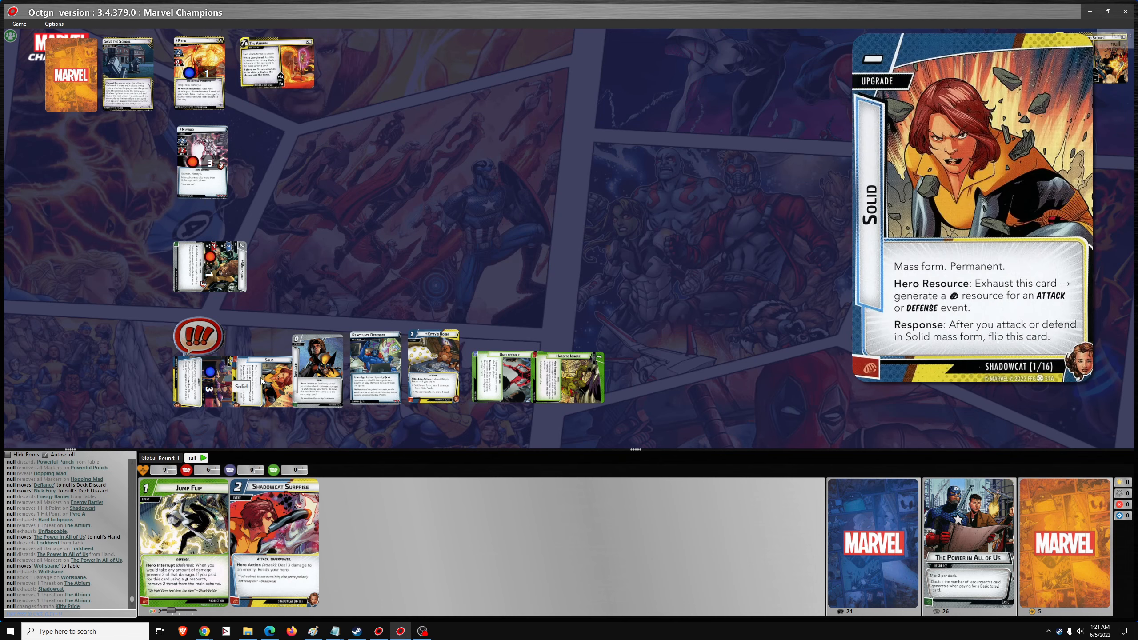
pyautogui.moveTo(432, 366)
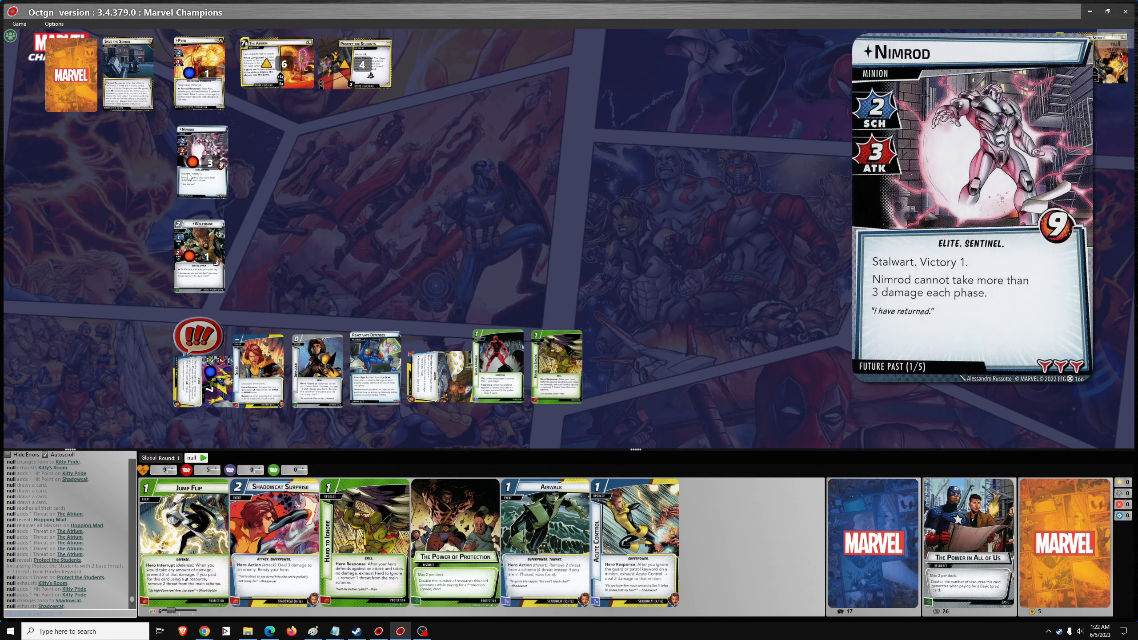
pyautogui.moveTo(199, 84)
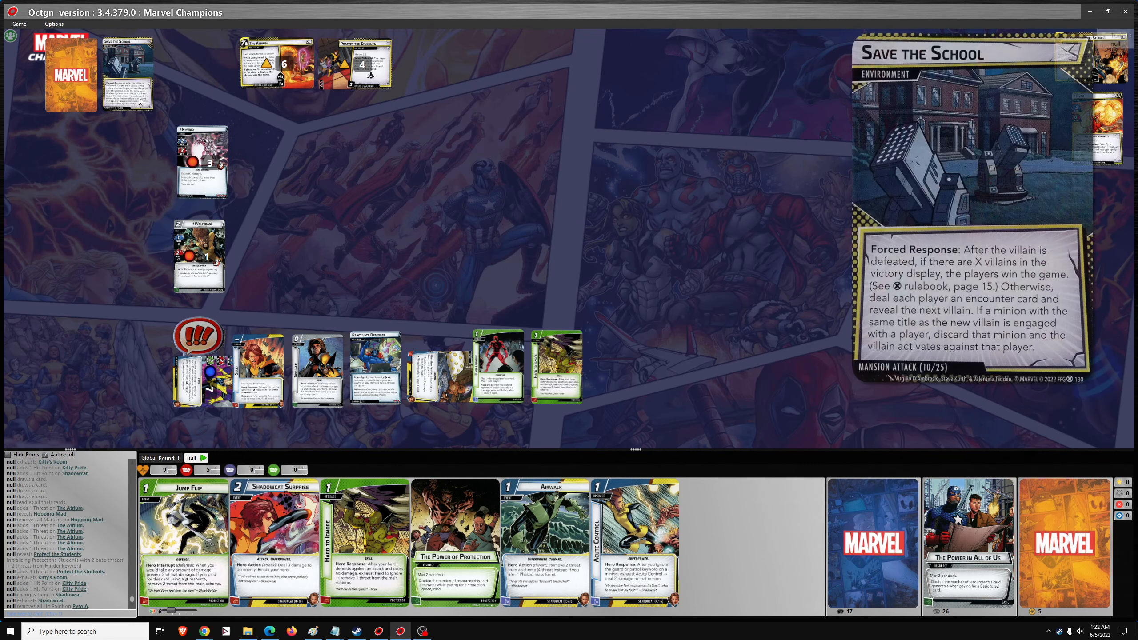
pyautogui.moveTo(128, 73)
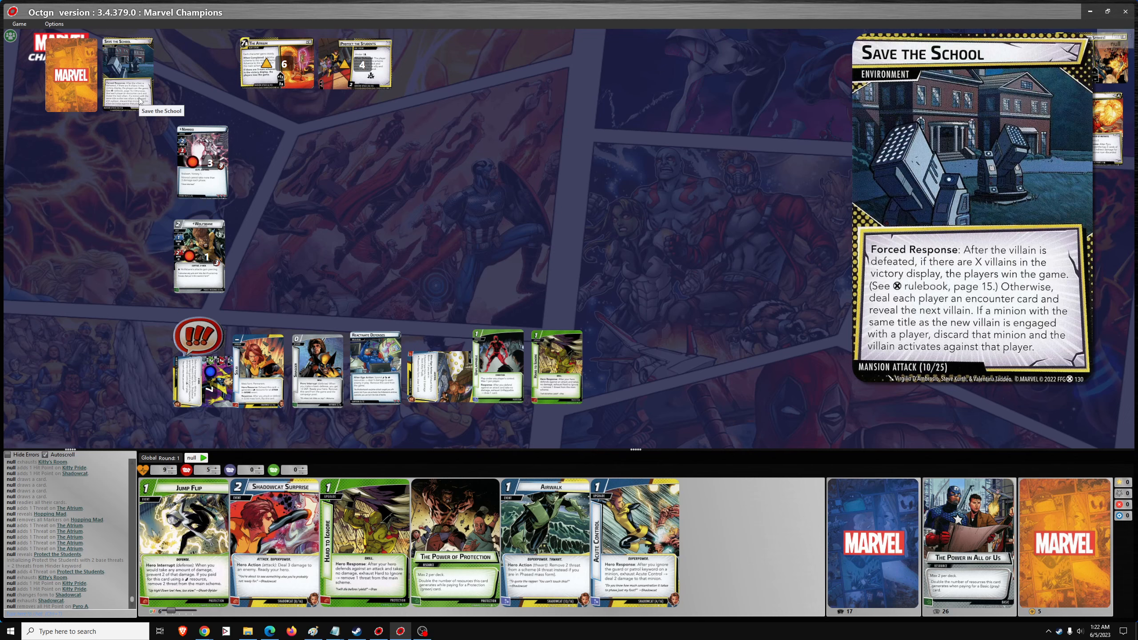
pyautogui.moveTo(120, 171)
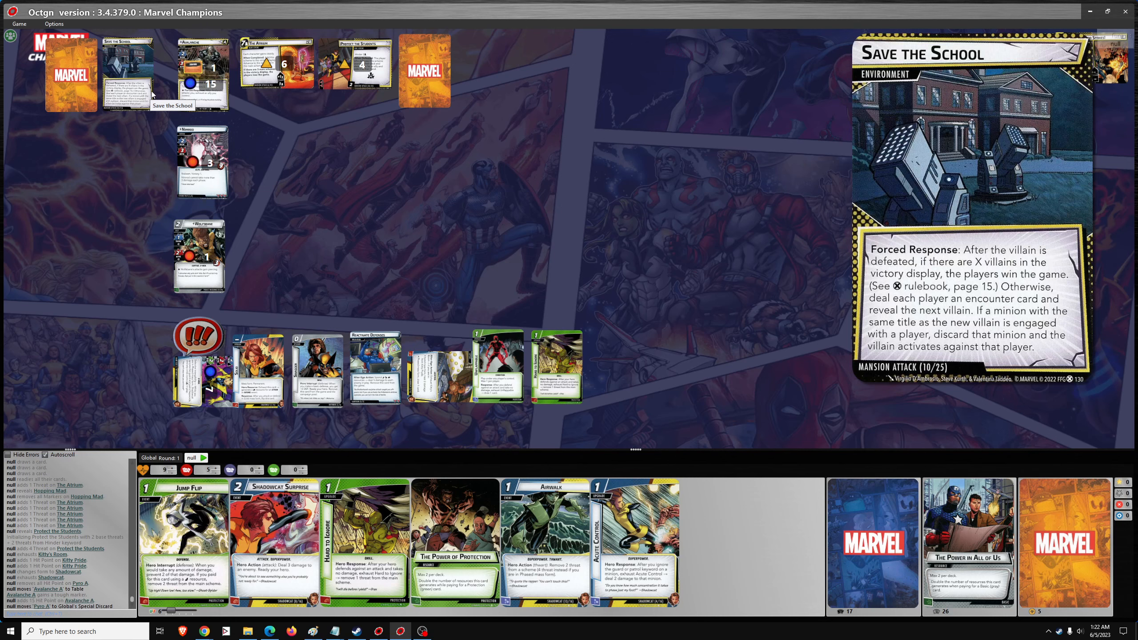
pyautogui.moveTo(204, 76)
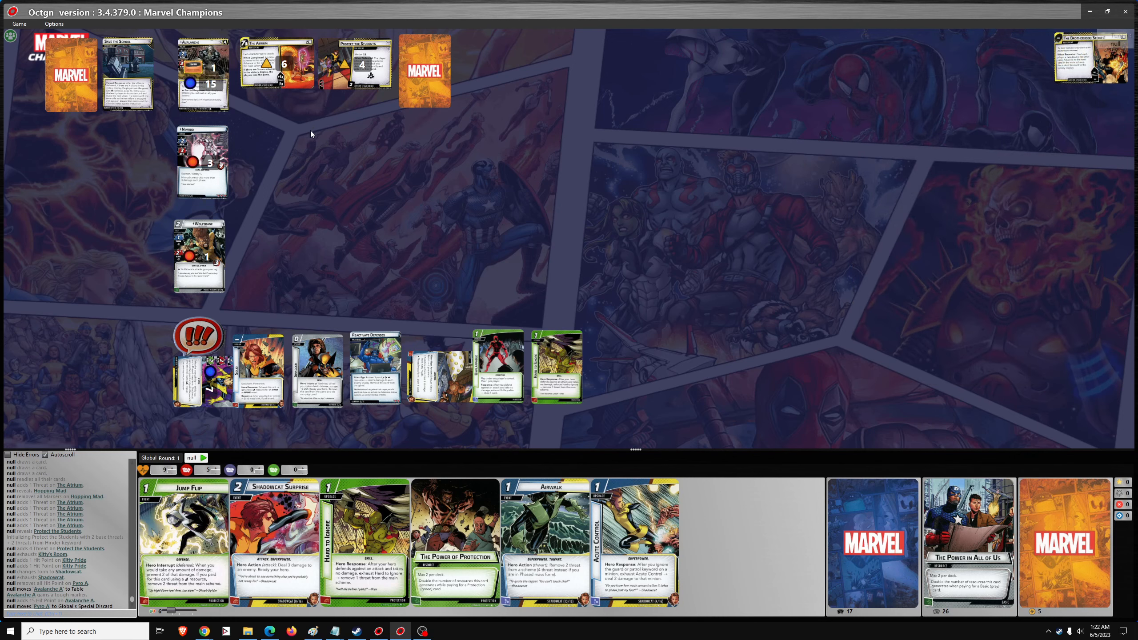
pyautogui.moveTo(280, 271)
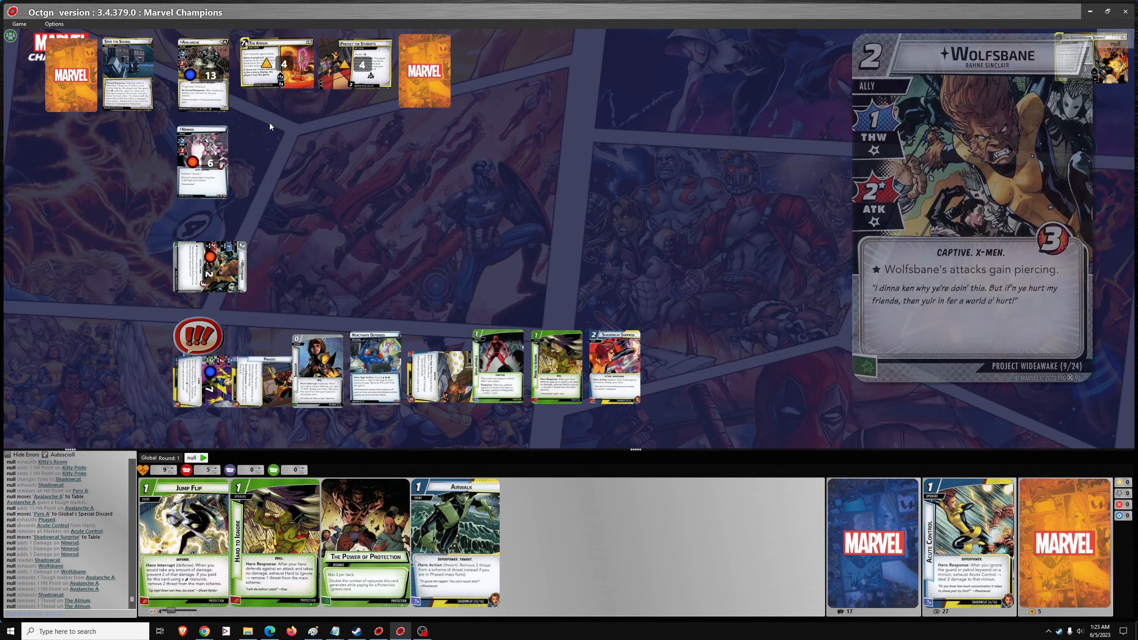
pyautogui.moveTo(277, 64)
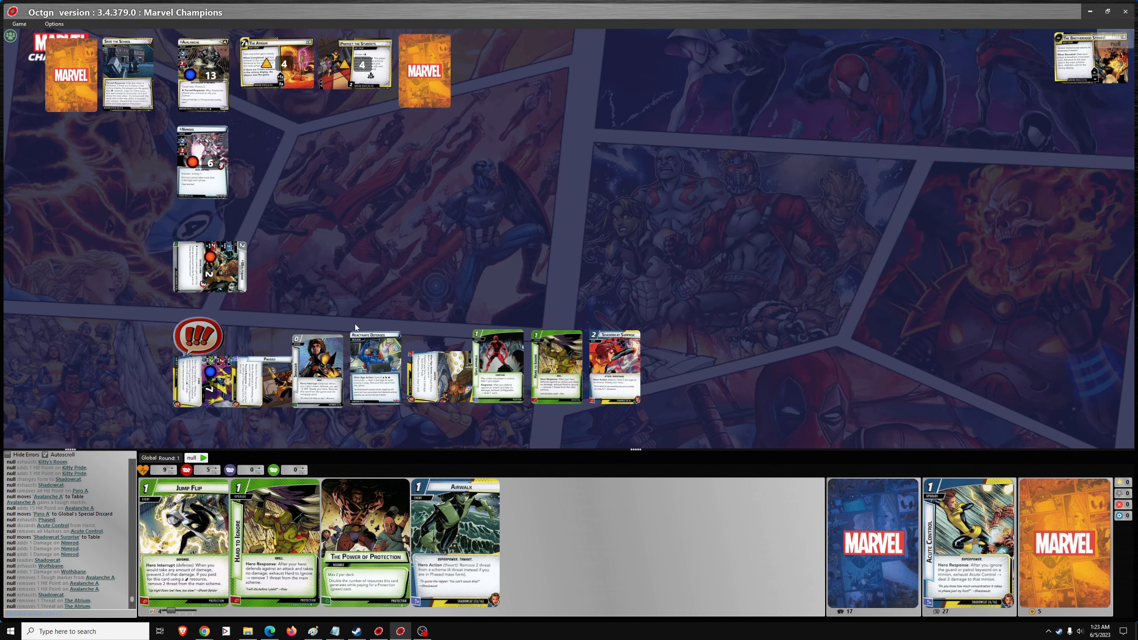
pyautogui.moveTo(366, 503)
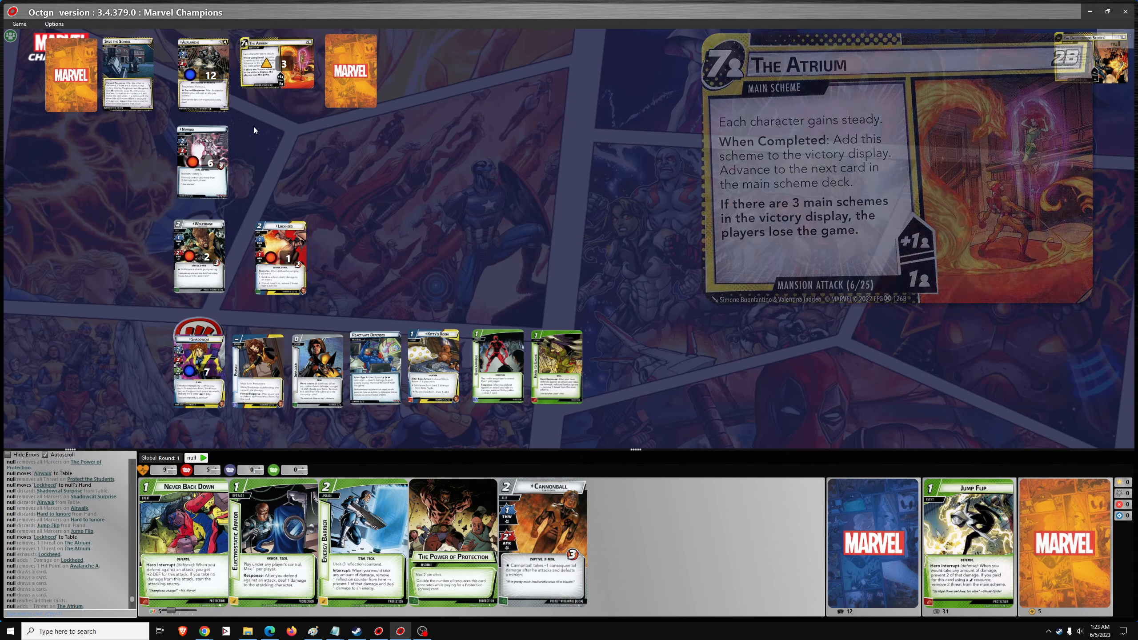
pyautogui.moveTo(203, 80)
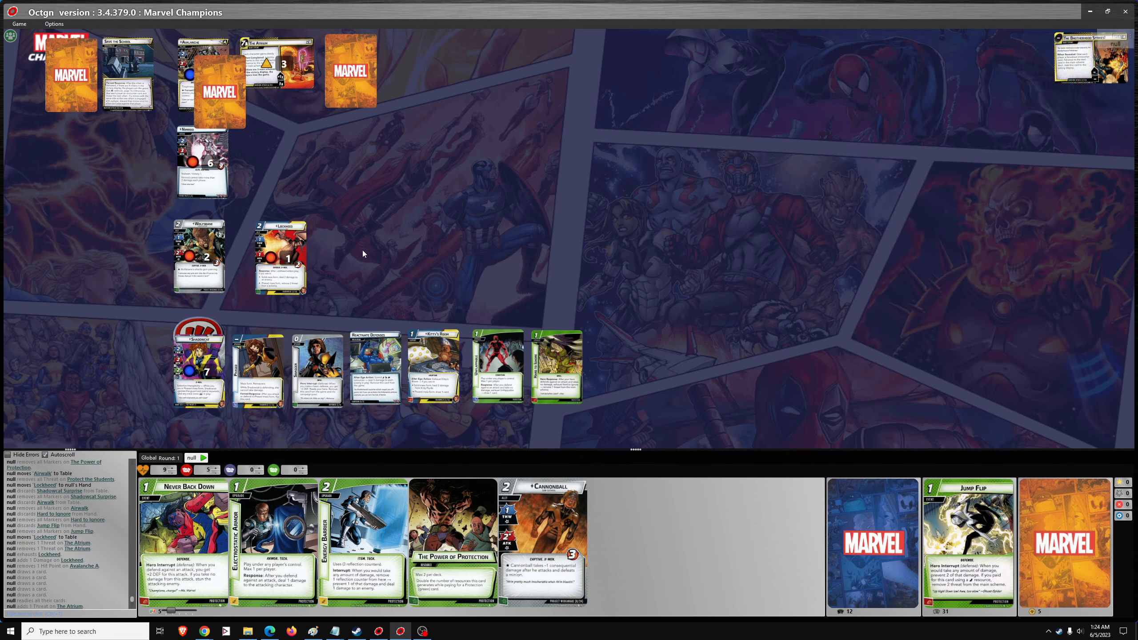
pyautogui.moveTo(375, 366)
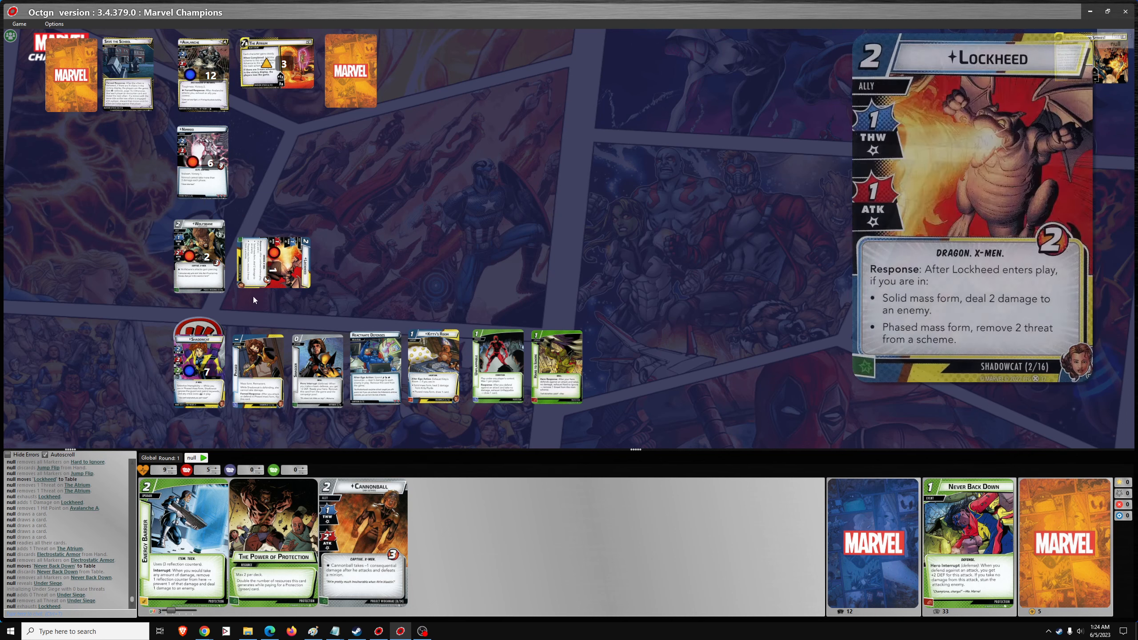
# Deal a second face-down encounter card beside the schemes after lowering The Atrium to 2 threat.
pyautogui.rightClick(203, 73)
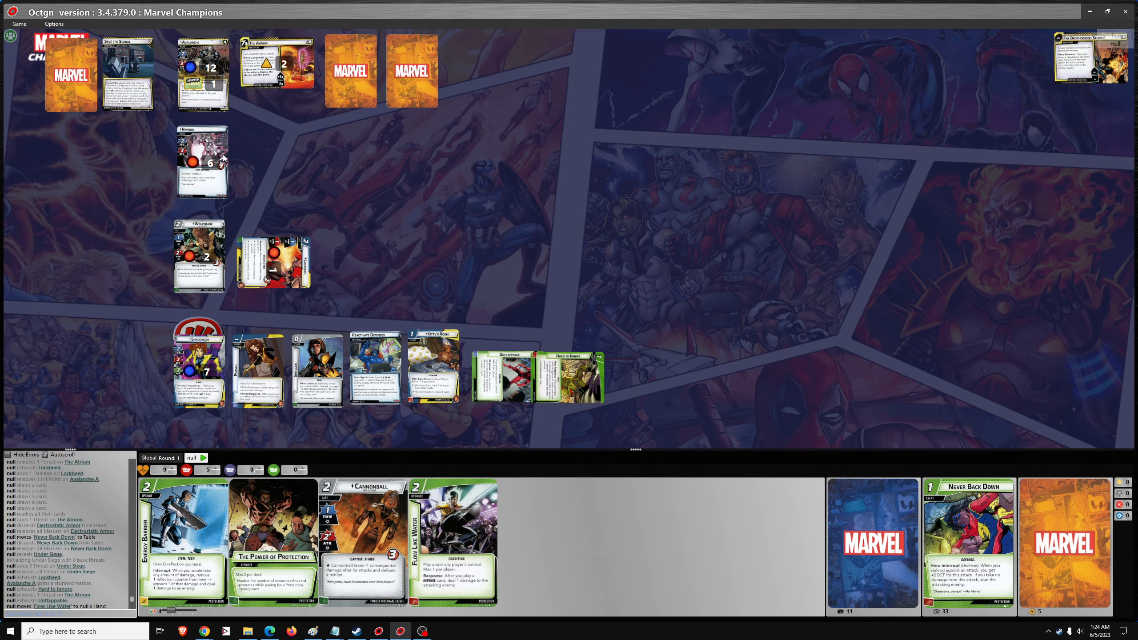
pyautogui.moveTo(199, 239)
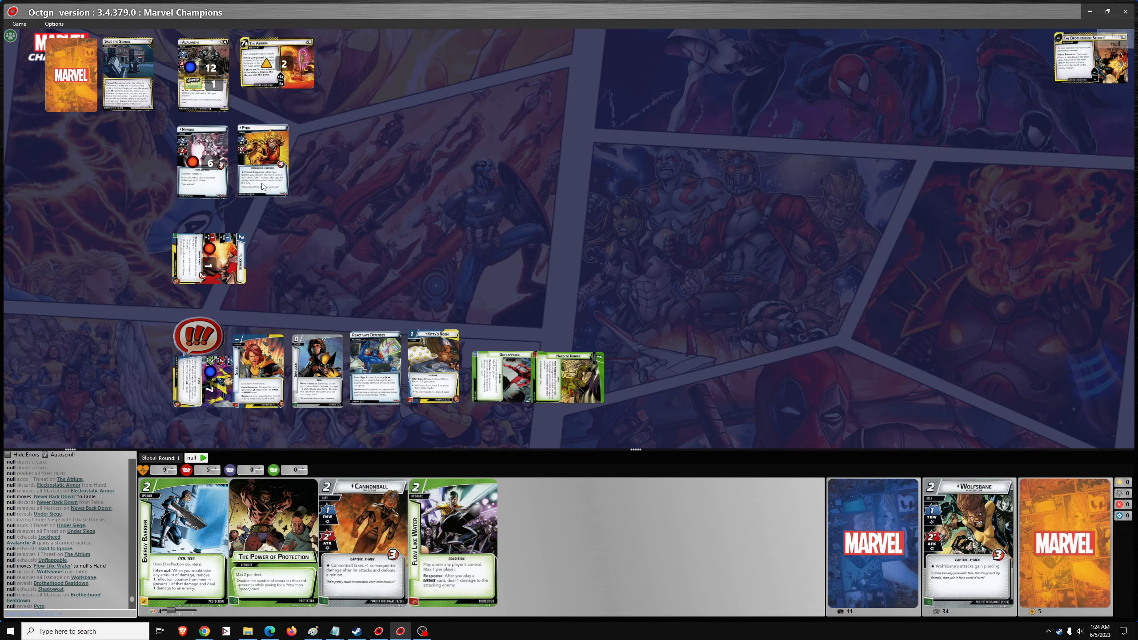
pyautogui.moveTo(263, 158)
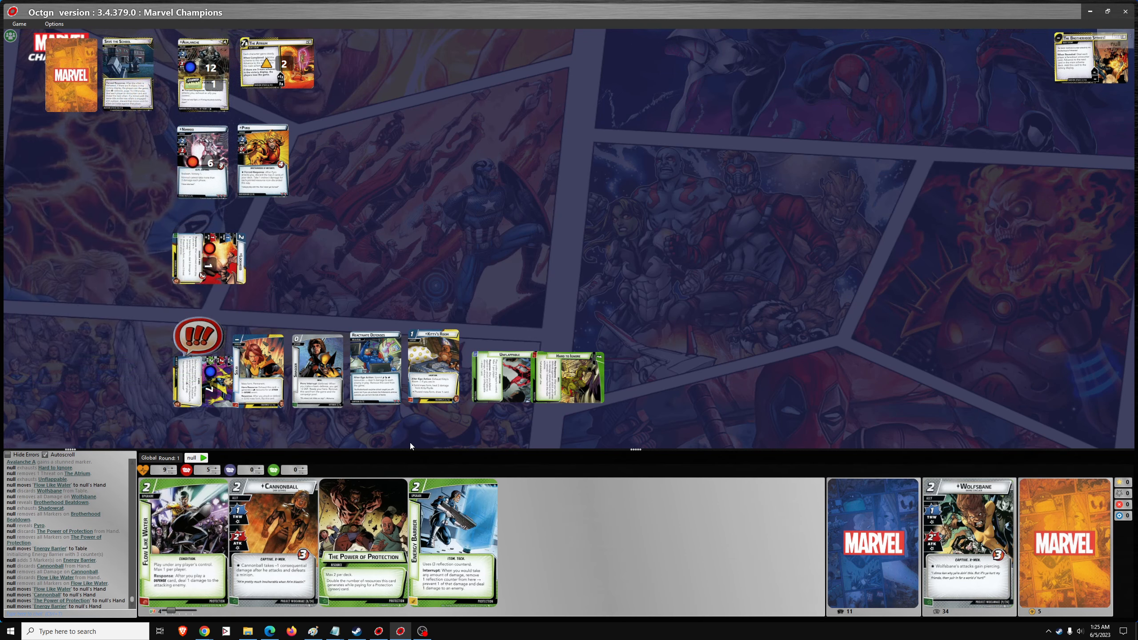
pyautogui.moveTo(374, 370)
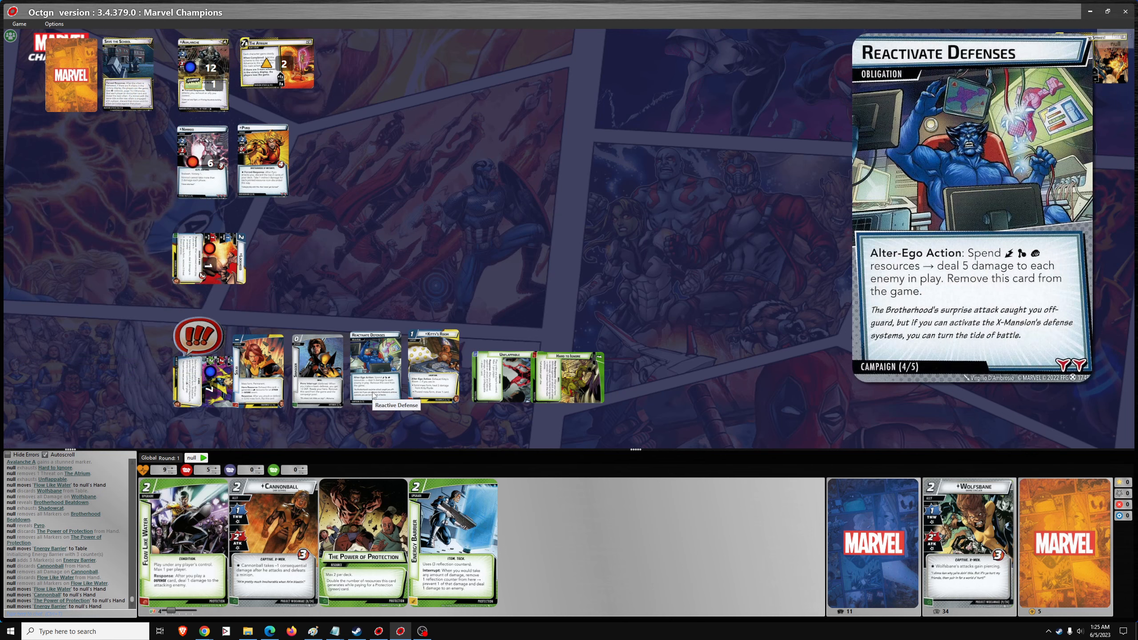
pyautogui.moveTo(278, 61)
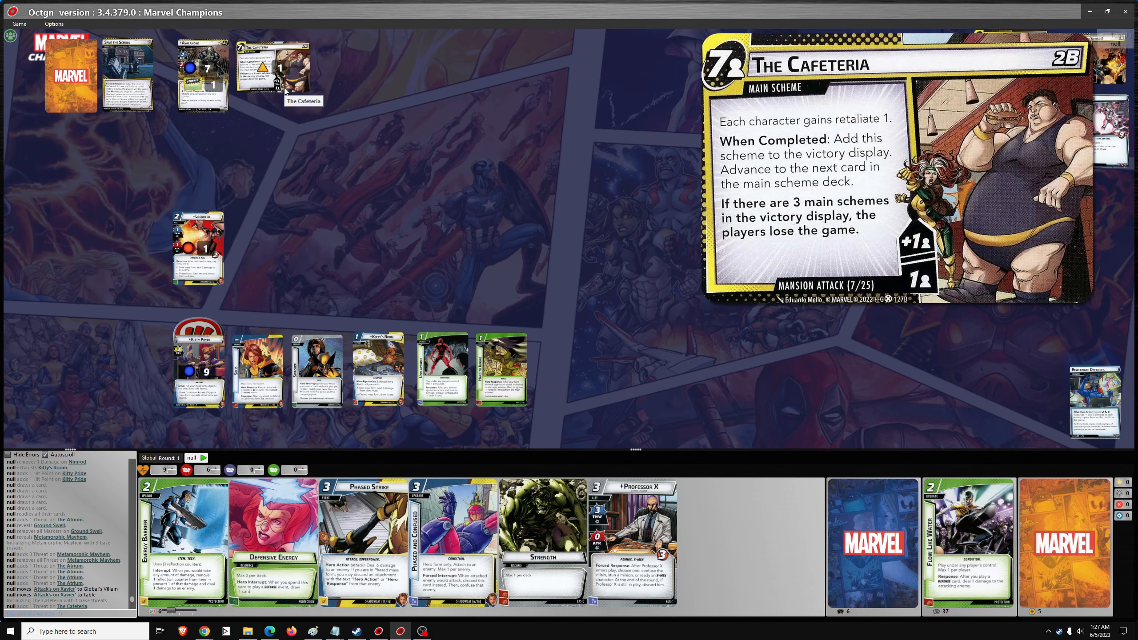
pyautogui.moveTo(228, 142)
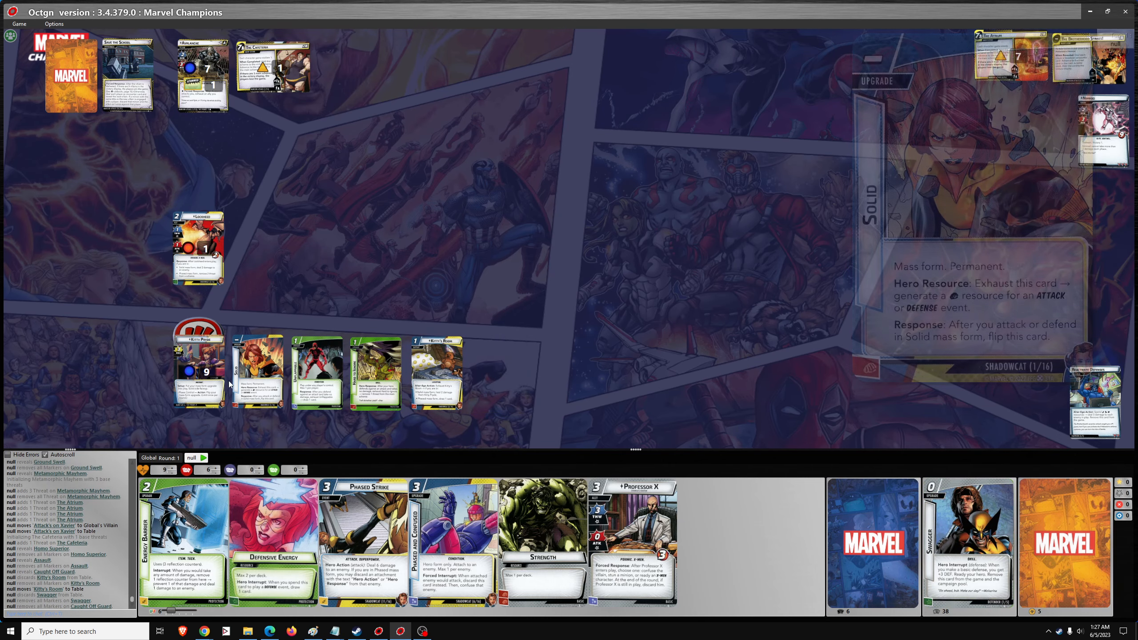
pyautogui.moveTo(199, 356)
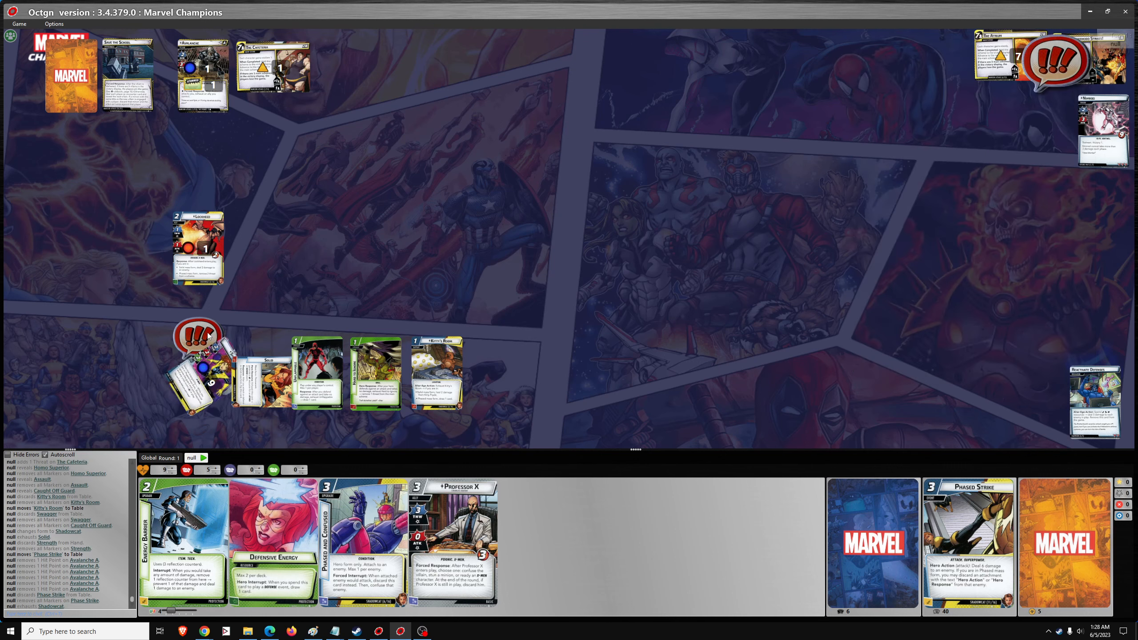
pyautogui.moveTo(203, 78)
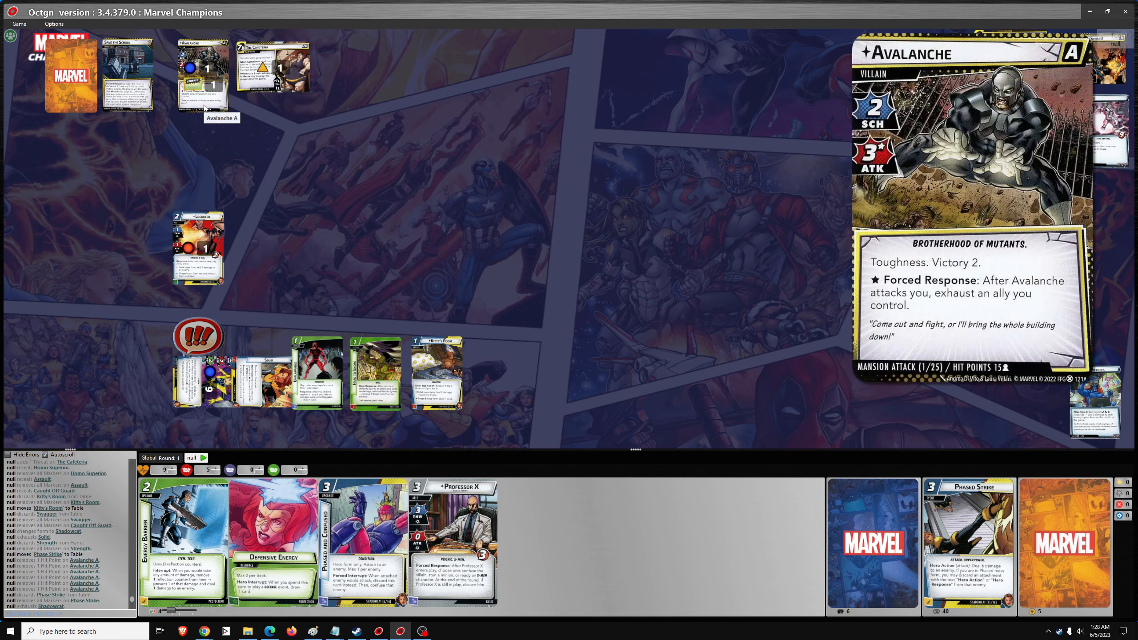
# Remove the stun status from Avalanche via its card actions.
pyautogui.rightClick(204, 70)
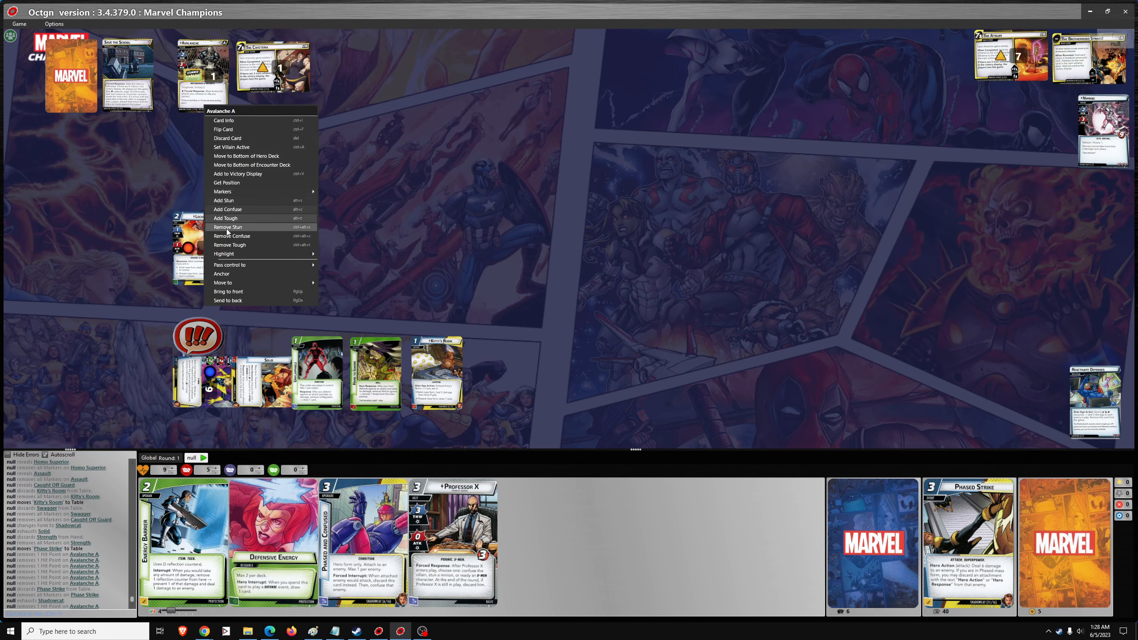
pyautogui.click(227, 227)
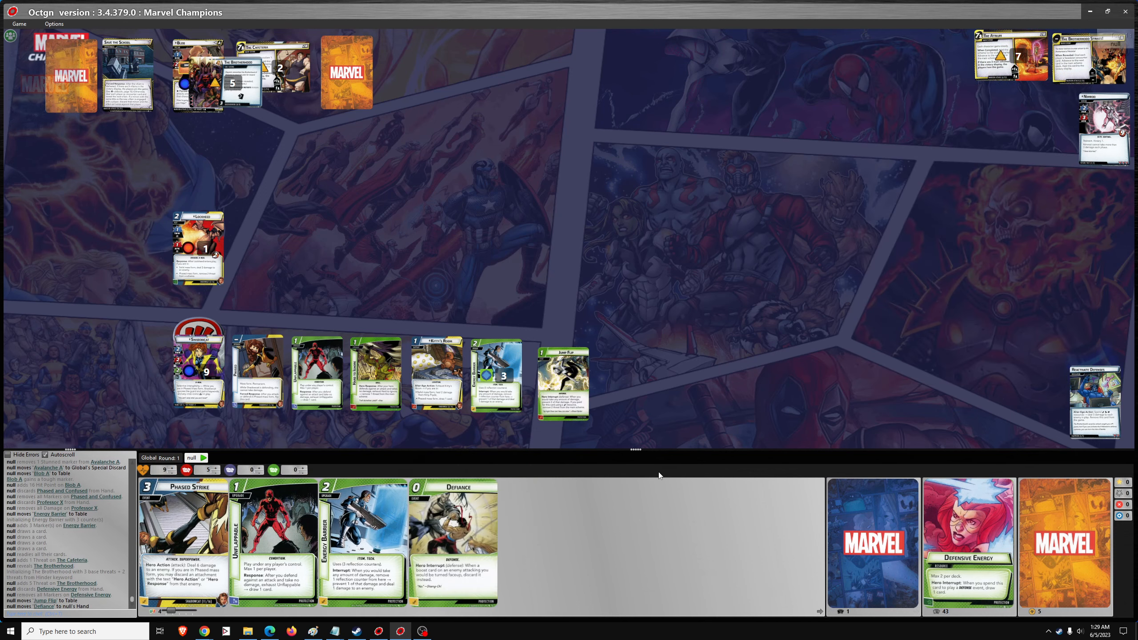
pyautogui.moveTo(562, 382)
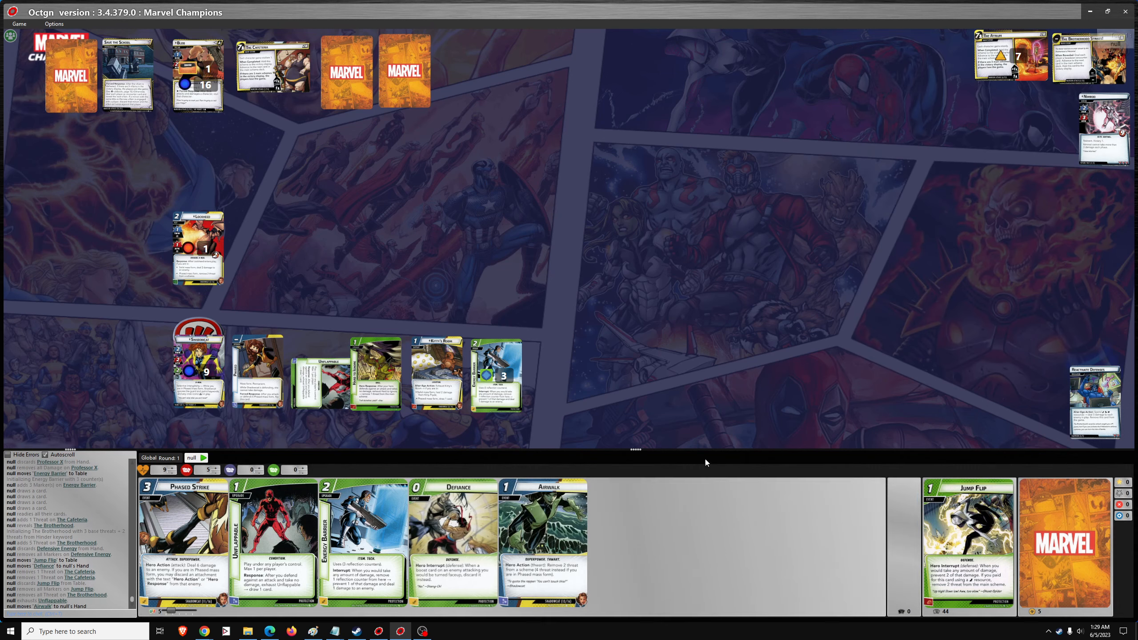
# Shuffle the player discard pile into the deck and reveal Nimrod's Portal with 3 threat.
pyautogui.rightClick(968, 541)
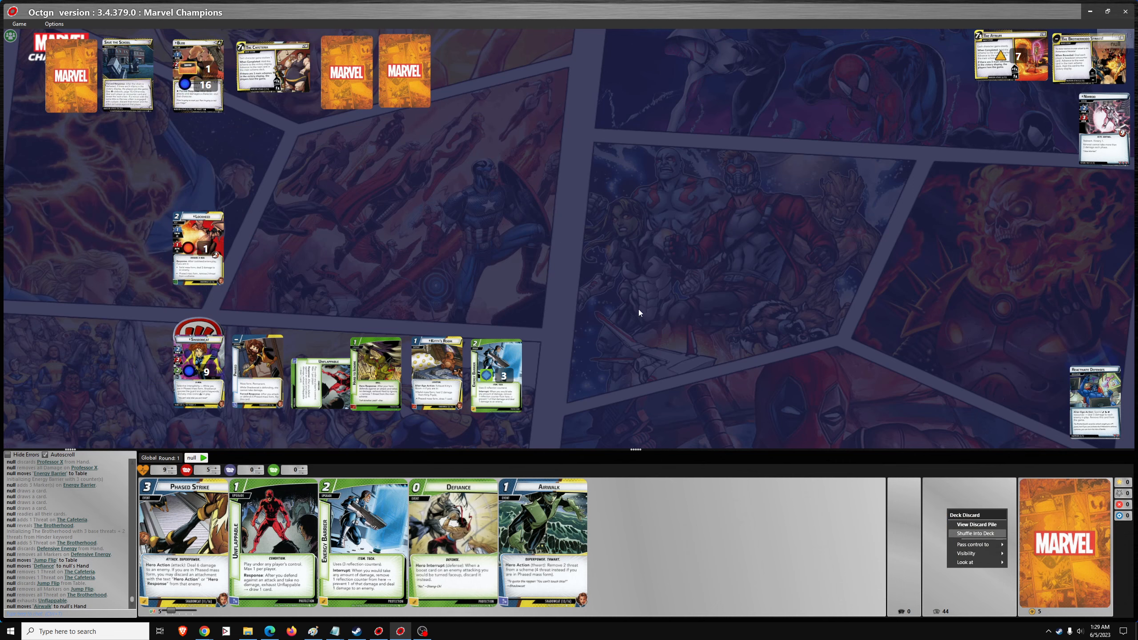
pyautogui.click(974, 532)
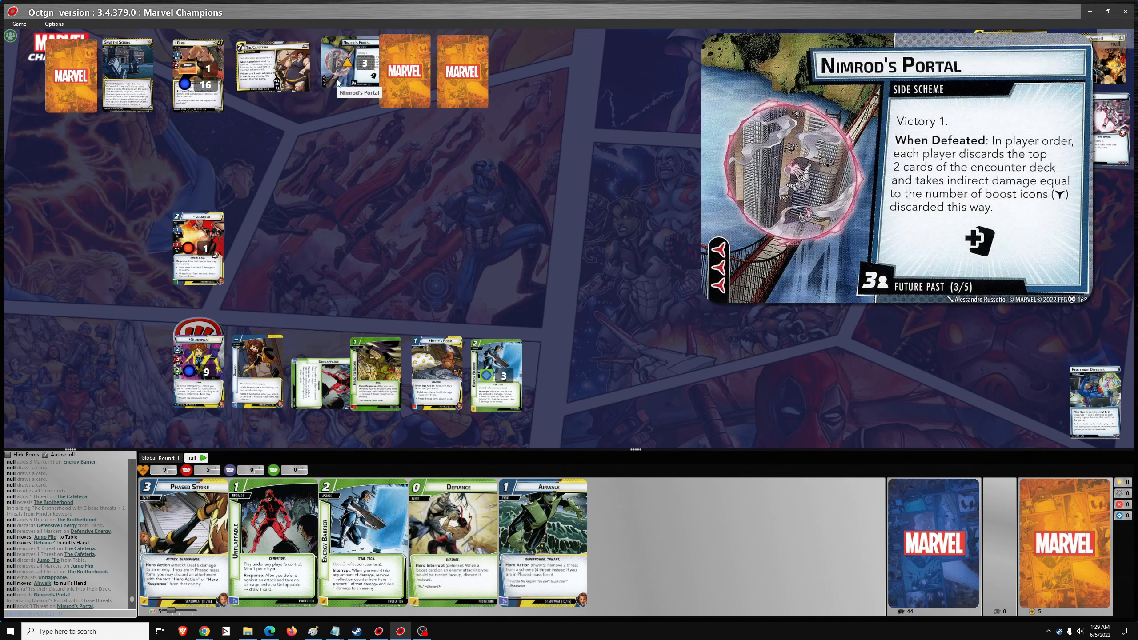
pyautogui.click(462, 71)
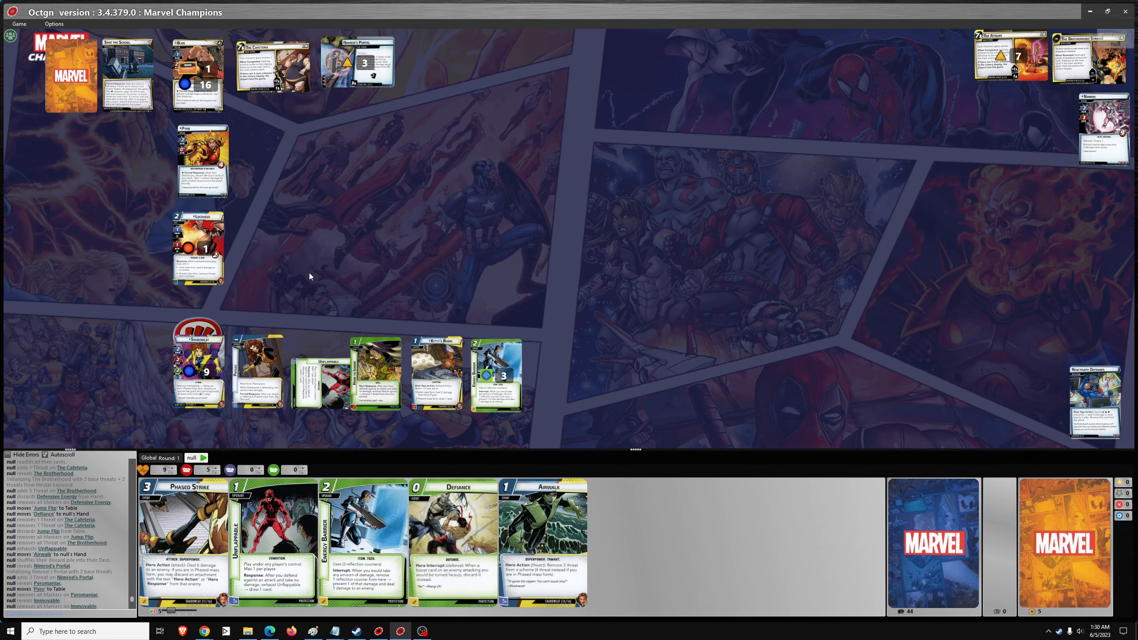
pyautogui.moveTo(236, 295)
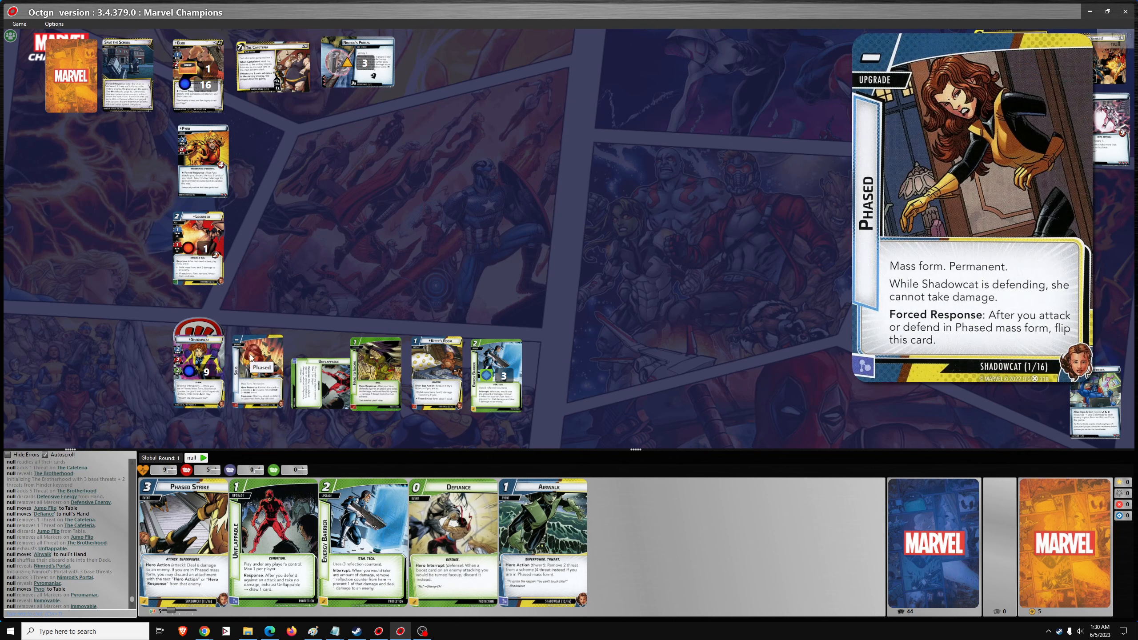
# Flip Shadowcat's mass form card to Phased.
pyautogui.click(257, 370)
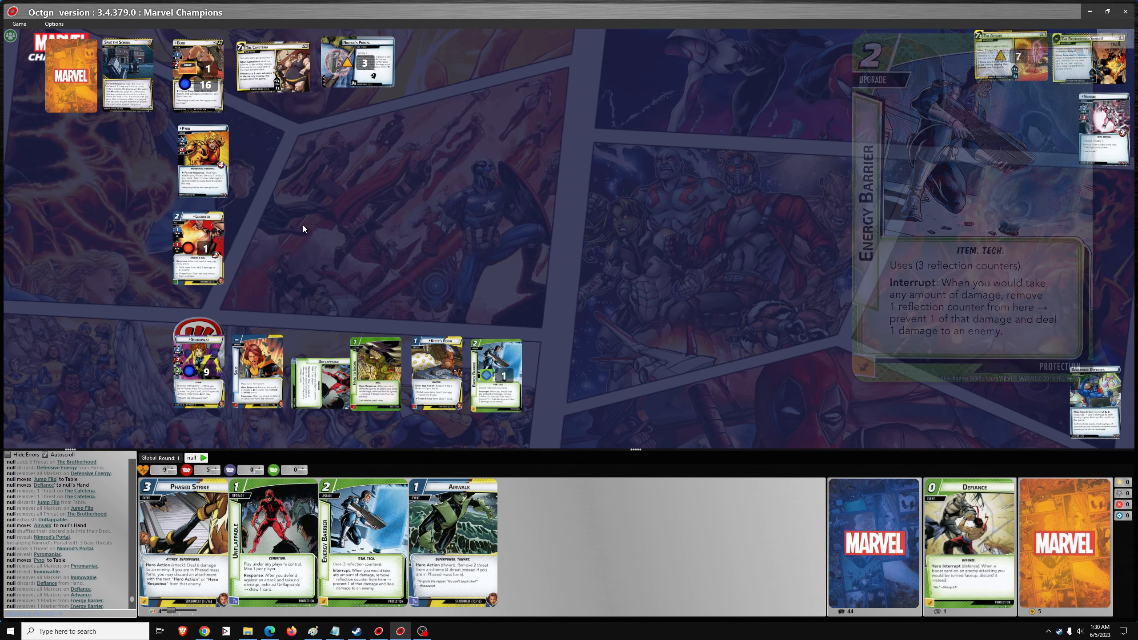
pyautogui.moveTo(204, 161)
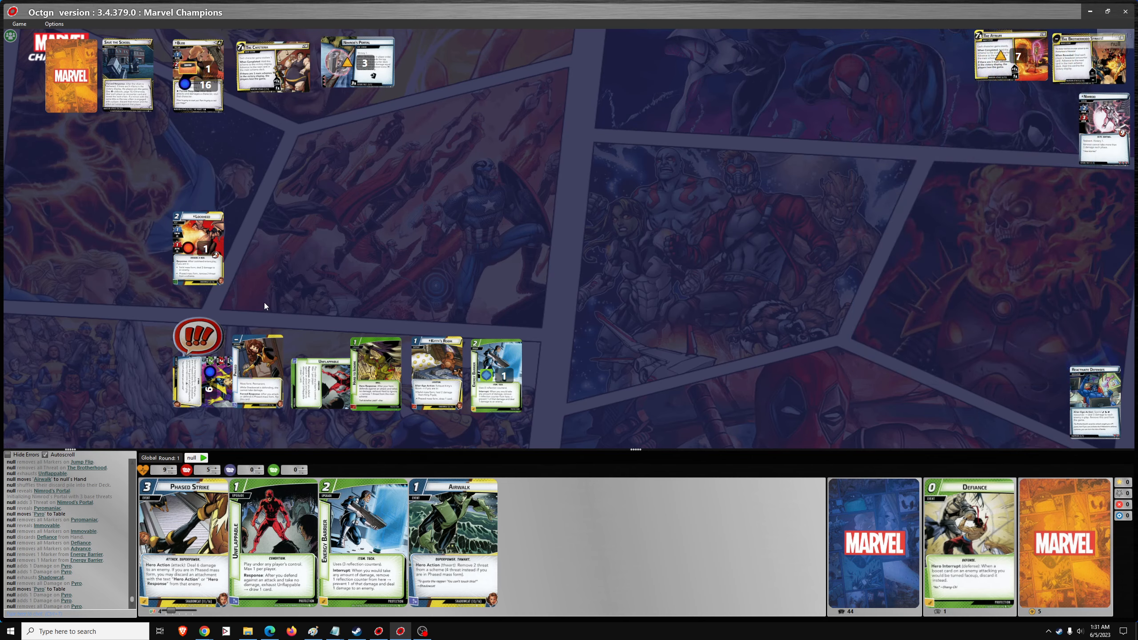
pyautogui.moveTo(275, 380)
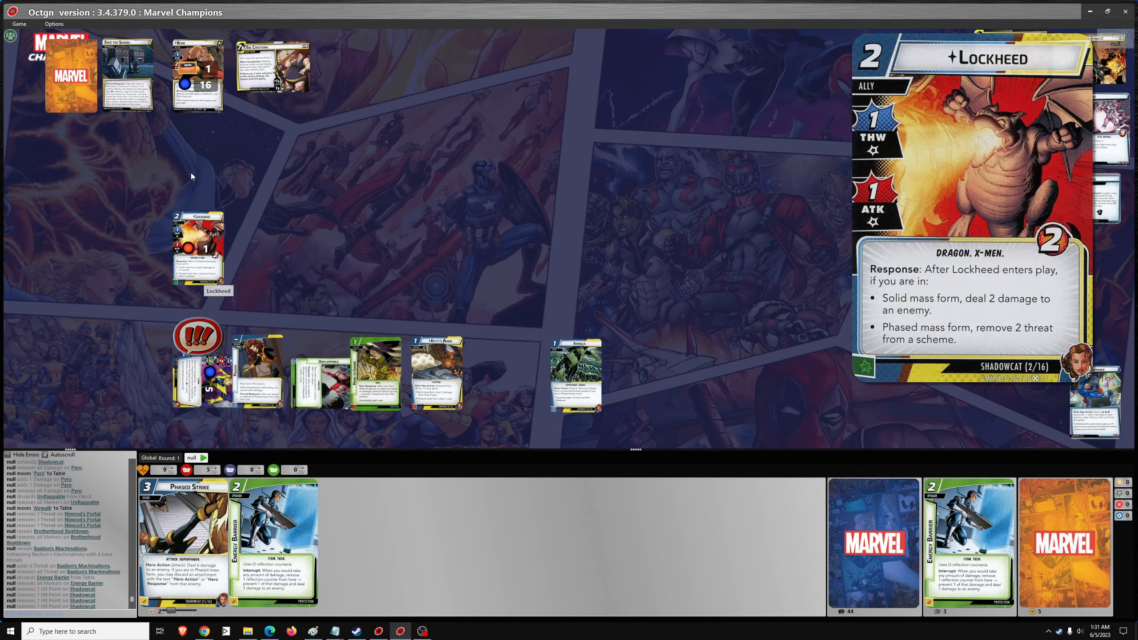
# Bring up the card actions for the Lockheed ally.
pyautogui.rightClick(197, 73)
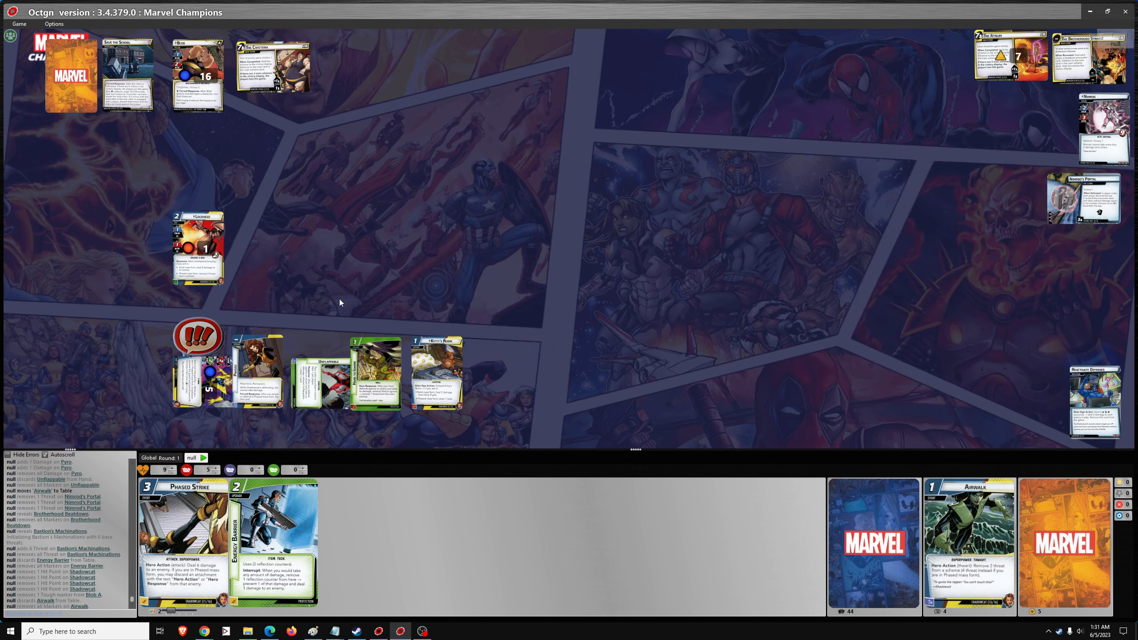
pyautogui.moveTo(198, 248)
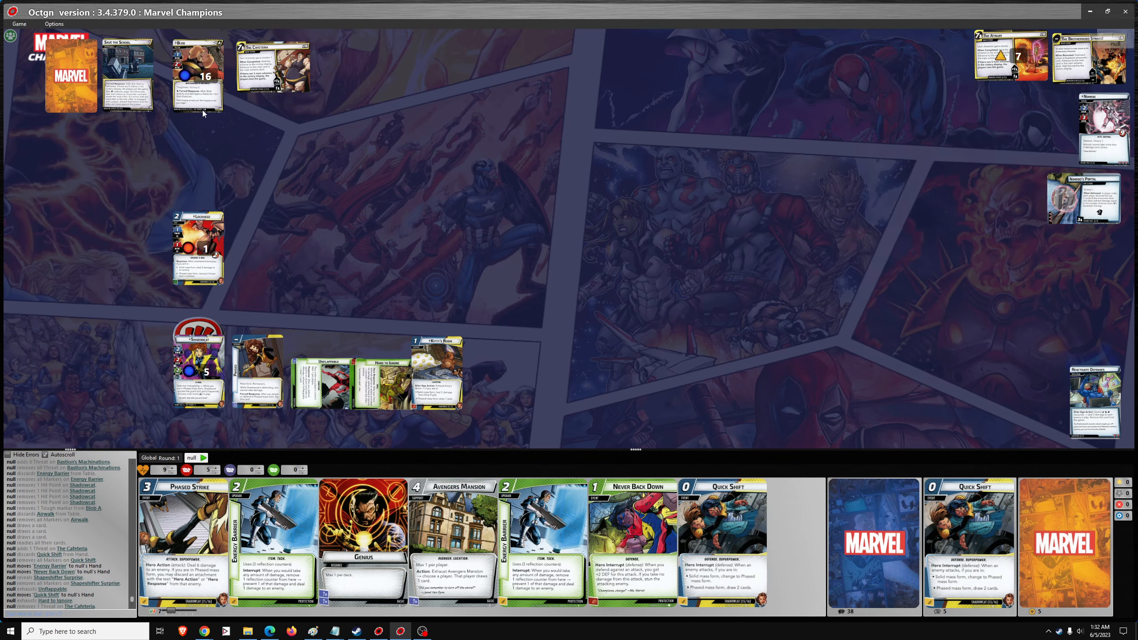
# Reveal Mutant Terrorists from the encounter deck and view the encounter pile.
pyautogui.click(199, 160)
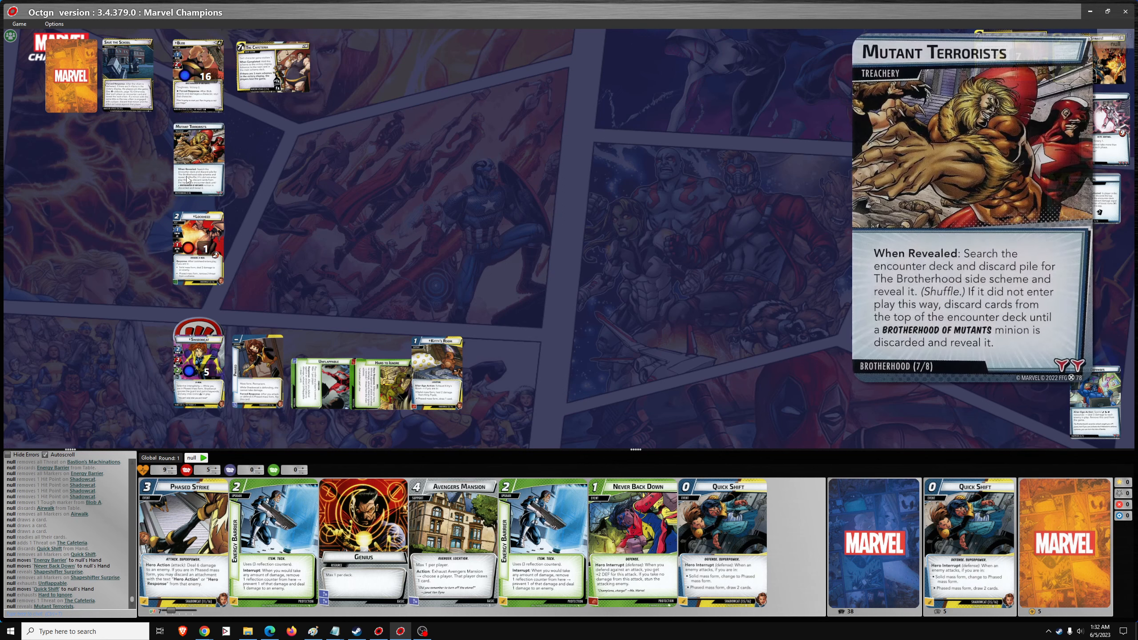
pyautogui.moveTo(198, 156)
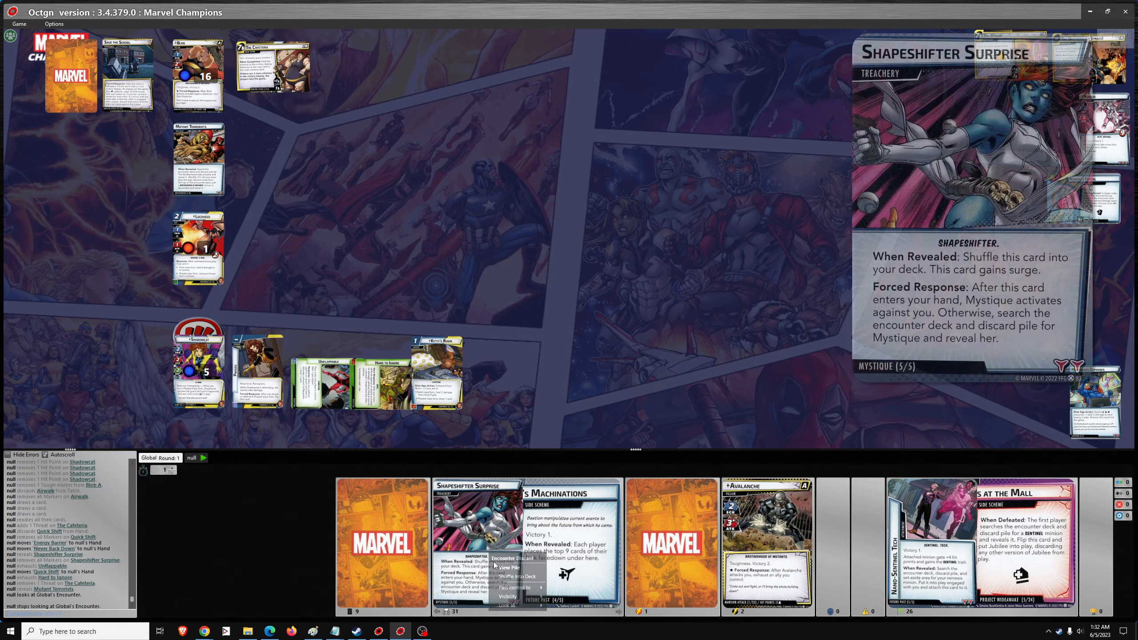
pyautogui.click(508, 567)
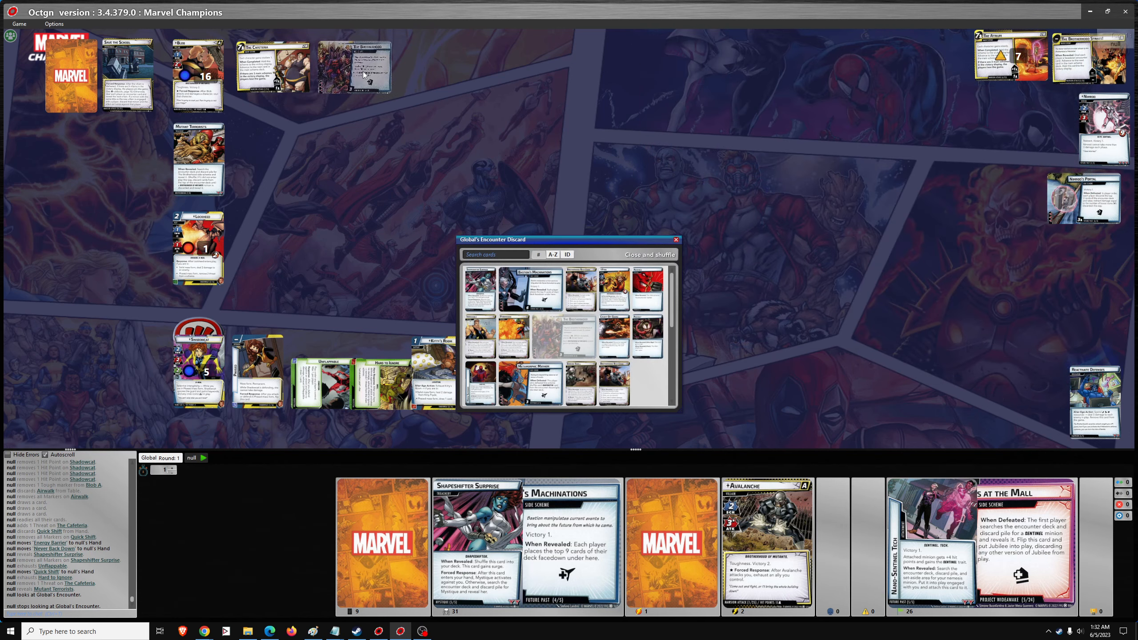
# Close the Encounter Discard window to return to the player's hand.
pyautogui.click(650, 254)
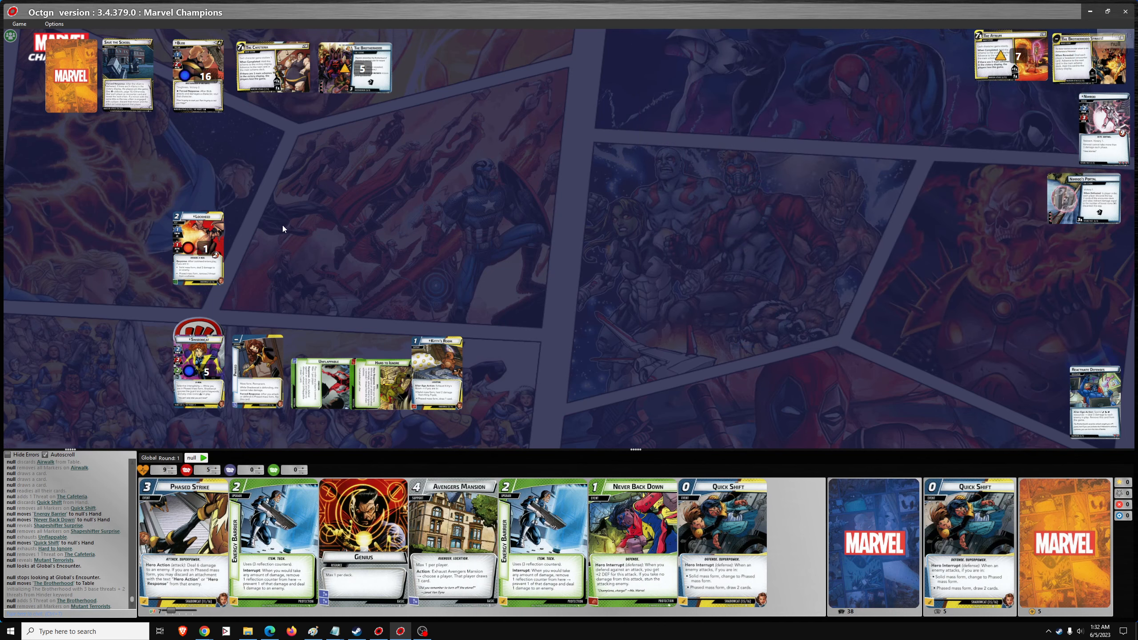
pyautogui.moveTo(227, 163)
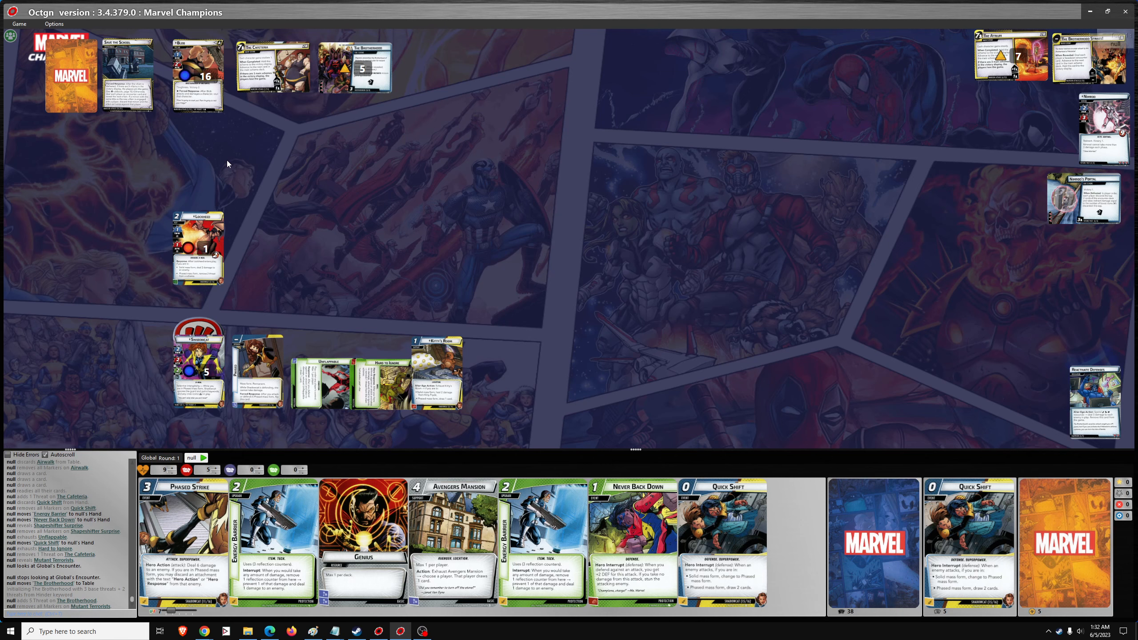
pyautogui.moveTo(373, 256)
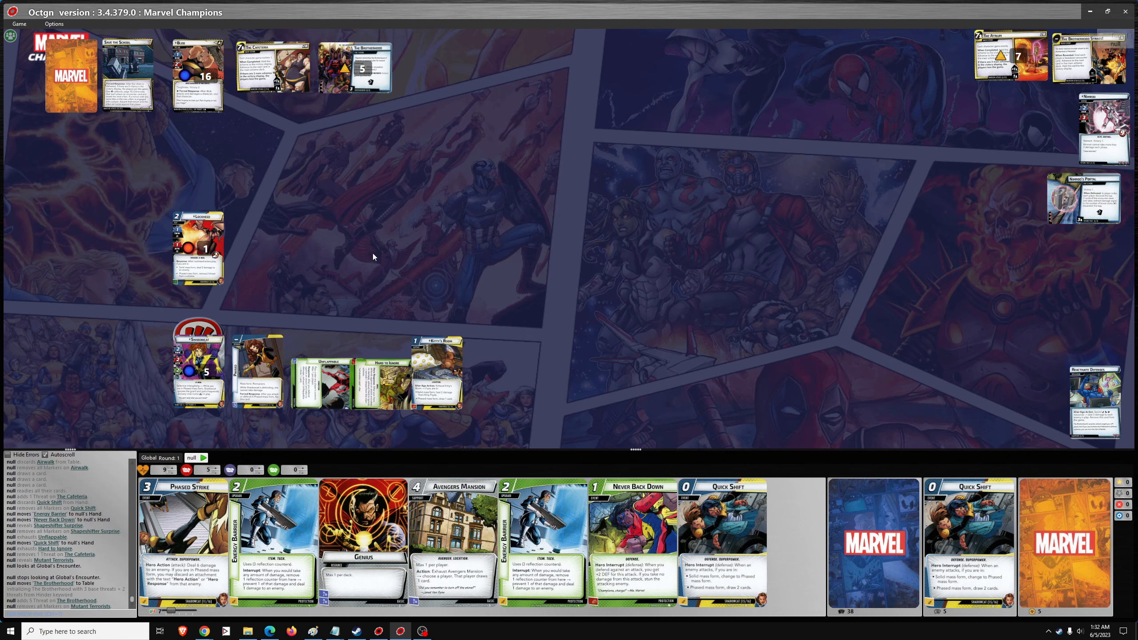
pyautogui.moveTo(267, 369)
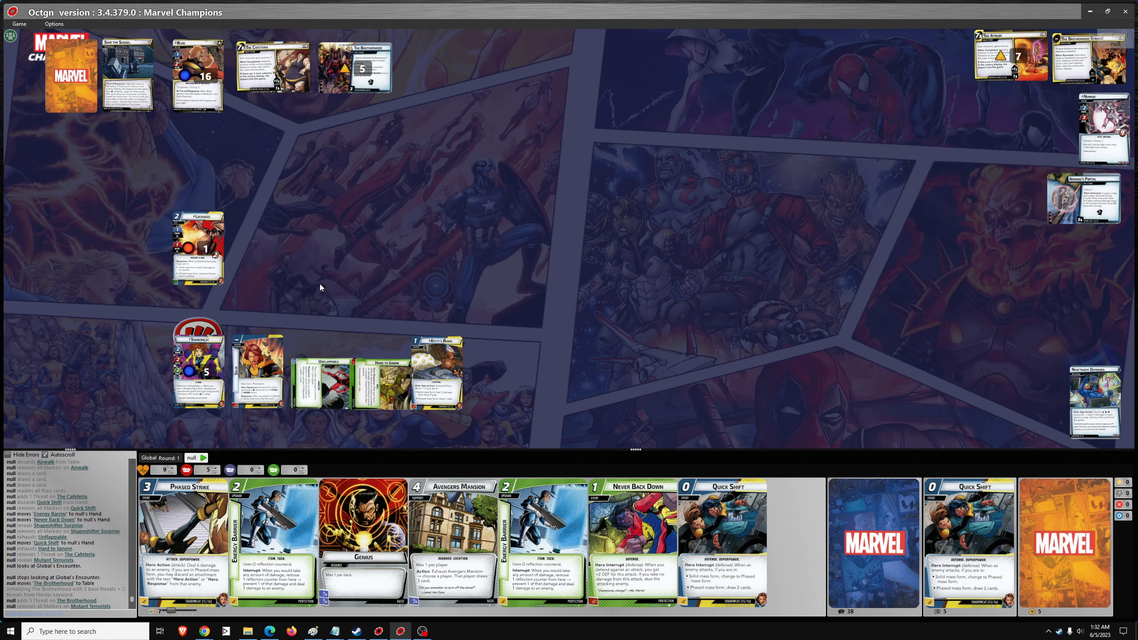
pyautogui.moveTo(310, 443)
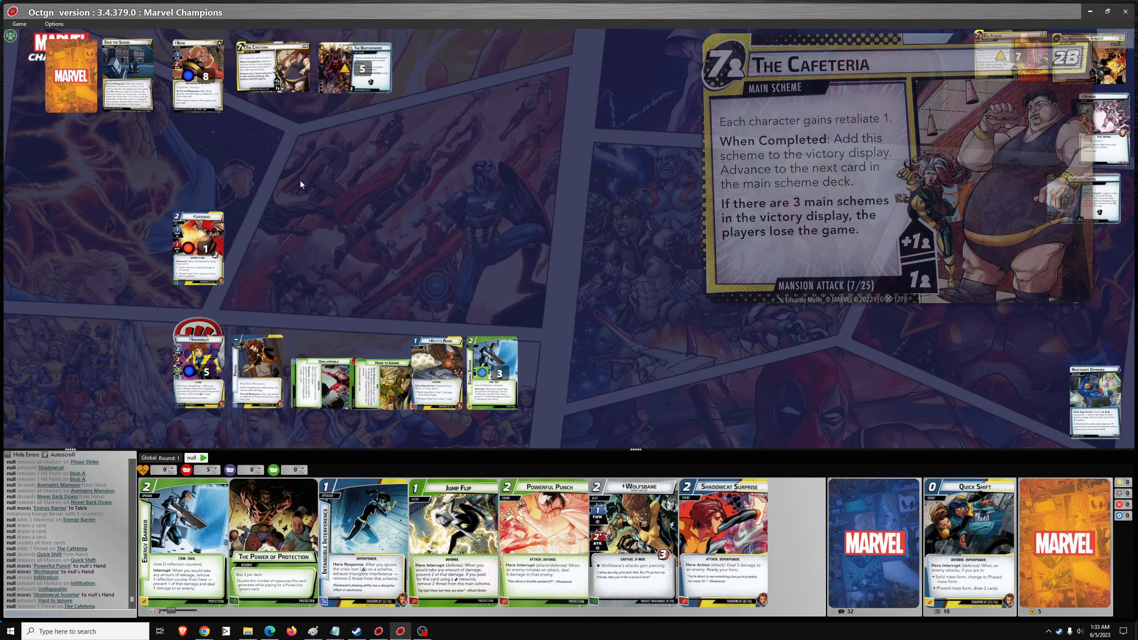
pyautogui.moveTo(196, 70)
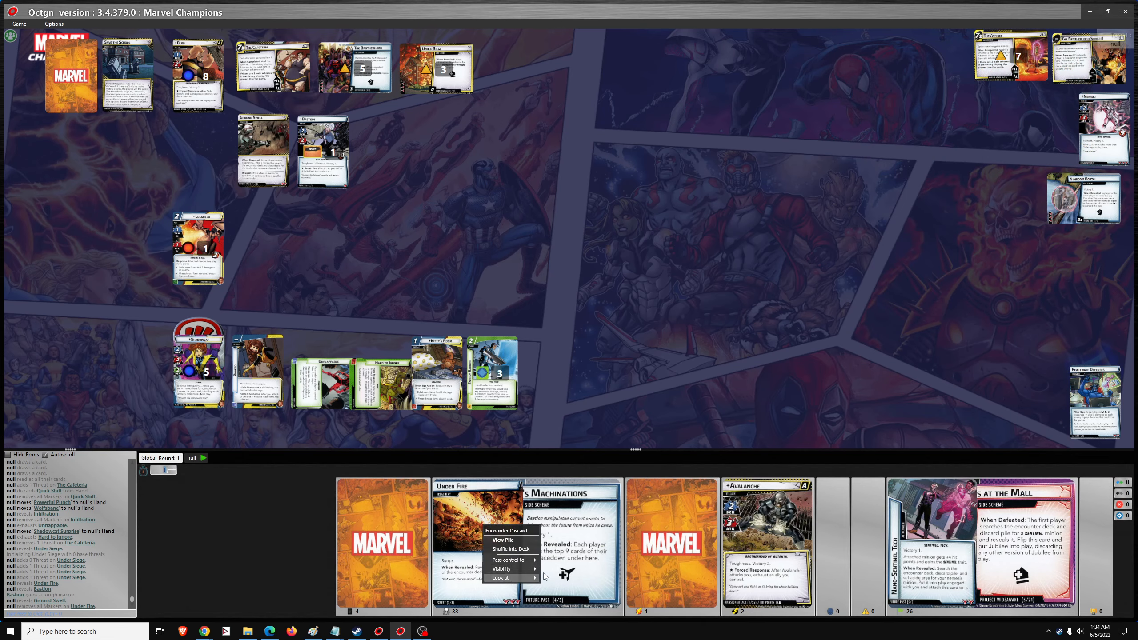
# Look at the Encounter Discard pile after placing Under Siege with 3 threat.
pyautogui.click(503, 539)
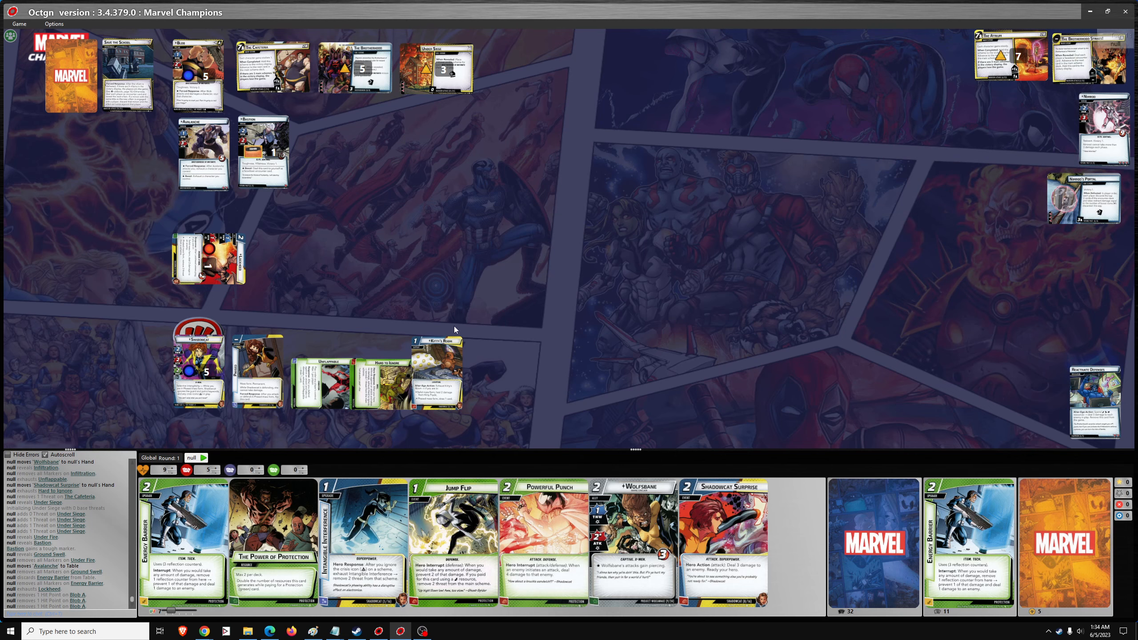
pyautogui.moveTo(348, 336)
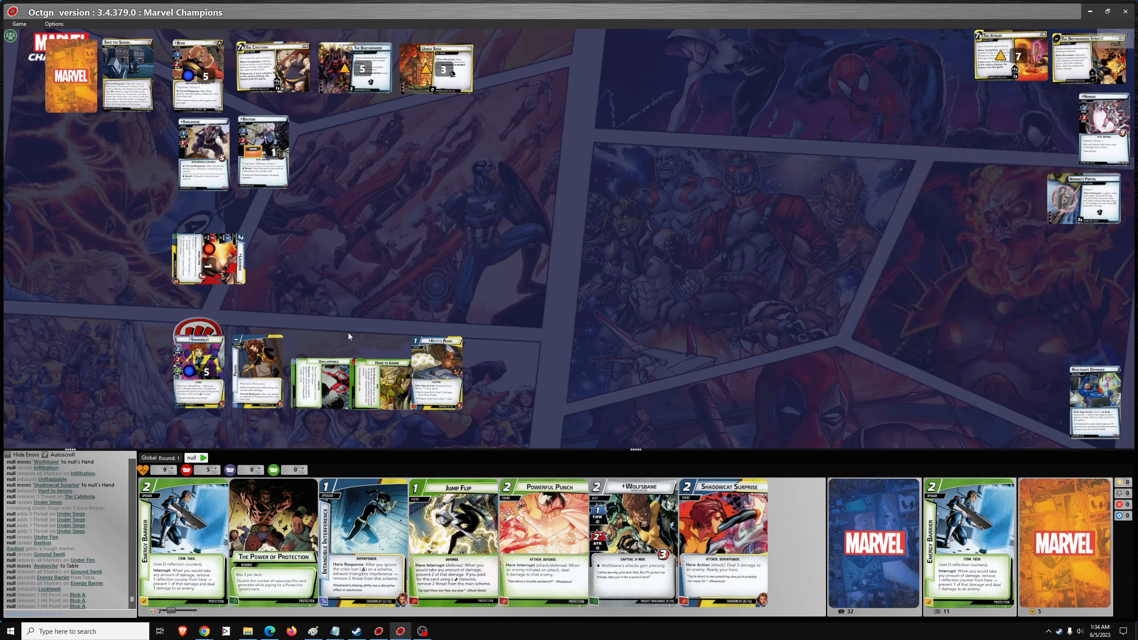
pyautogui.moveTo(436, 68)
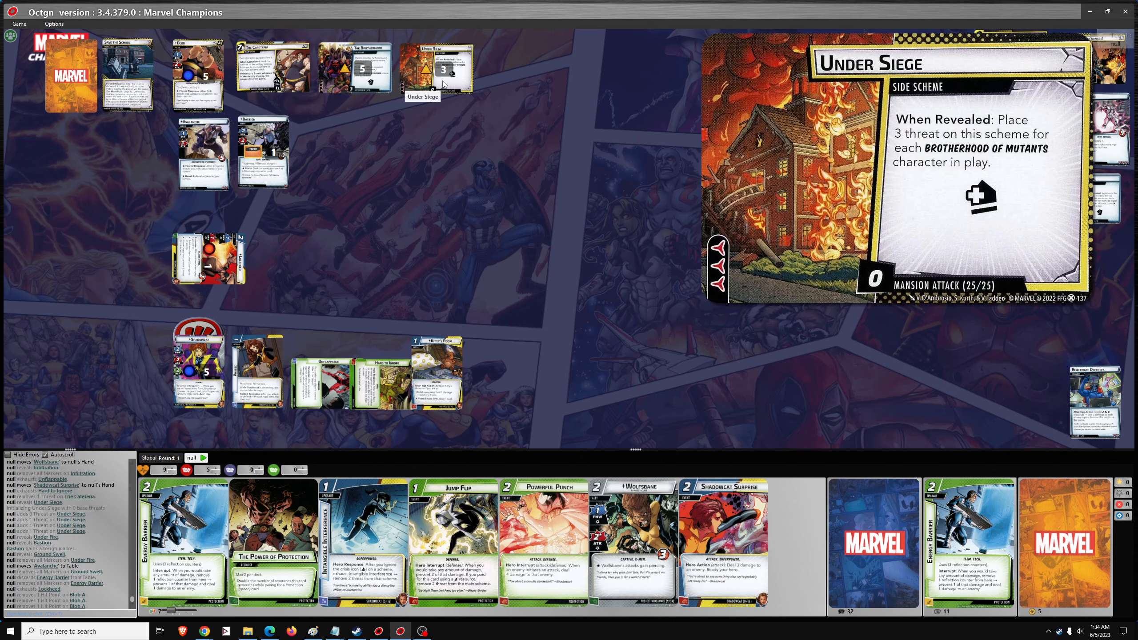
pyautogui.moveTo(263, 152)
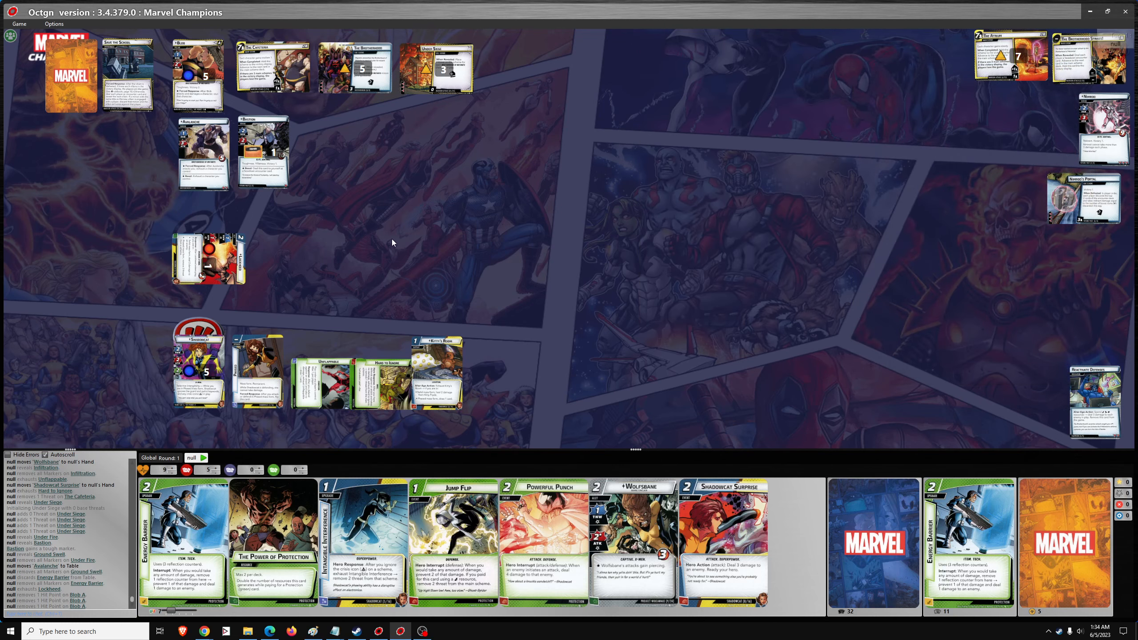
pyautogui.moveTo(200, 368)
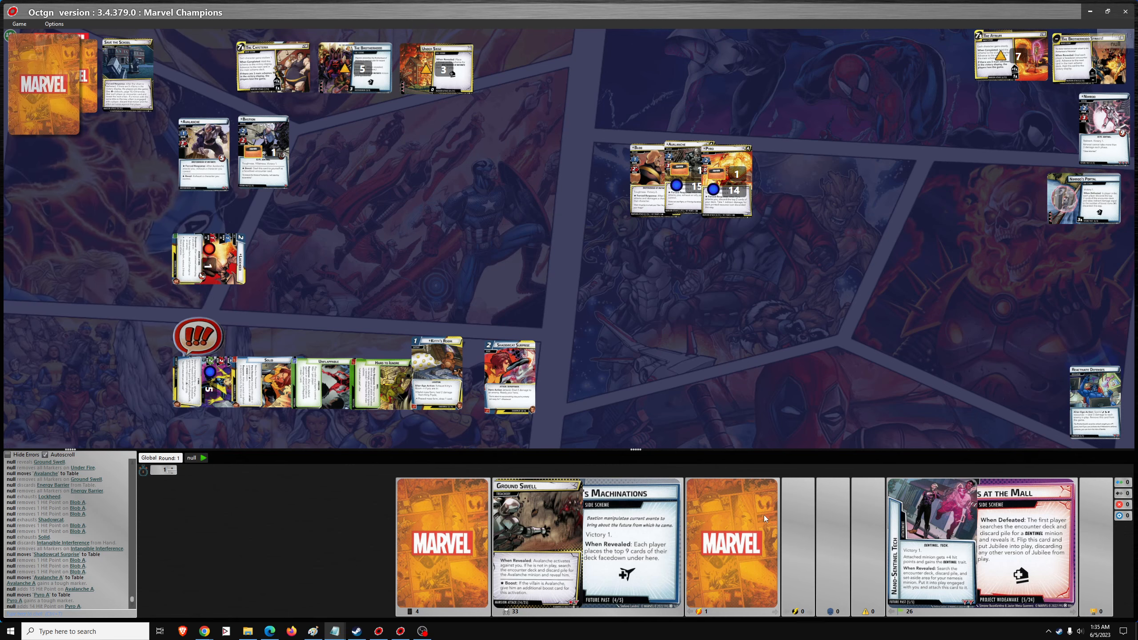
pyautogui.moveTo(731, 544)
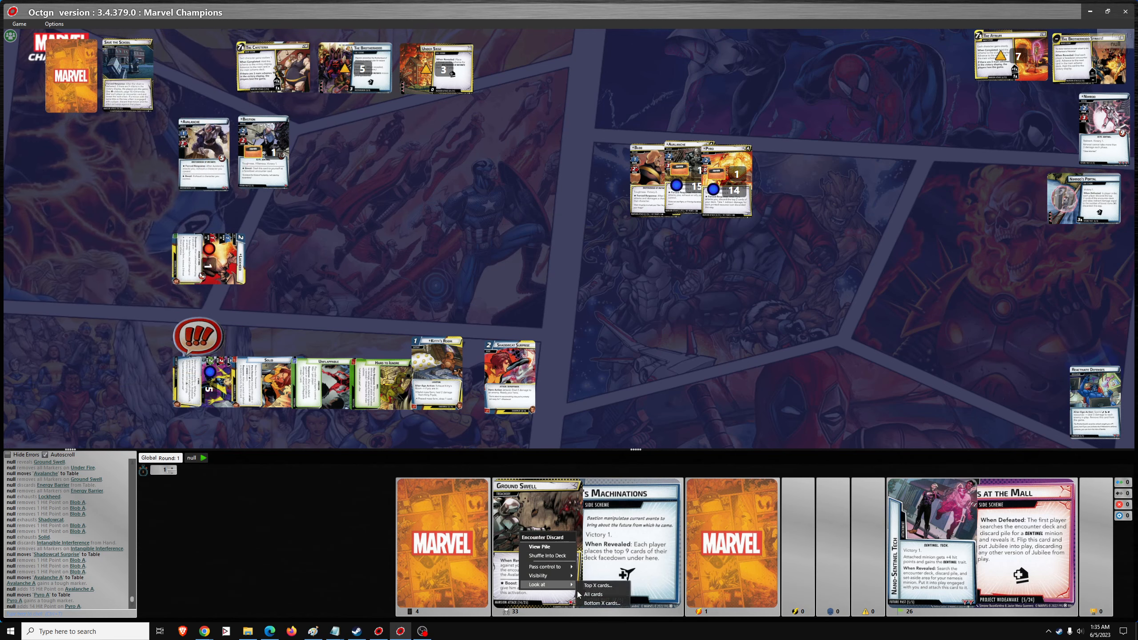
# Show all cards in the encounter discard pile, then close the view.
pyautogui.click(594, 594)
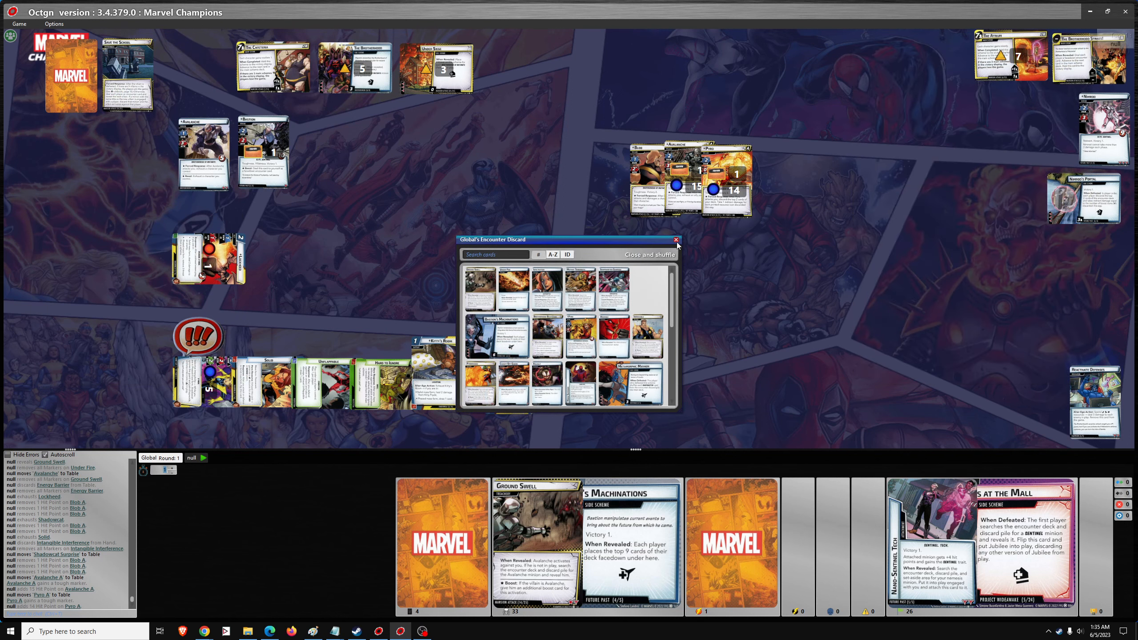
pyautogui.click(649, 254)
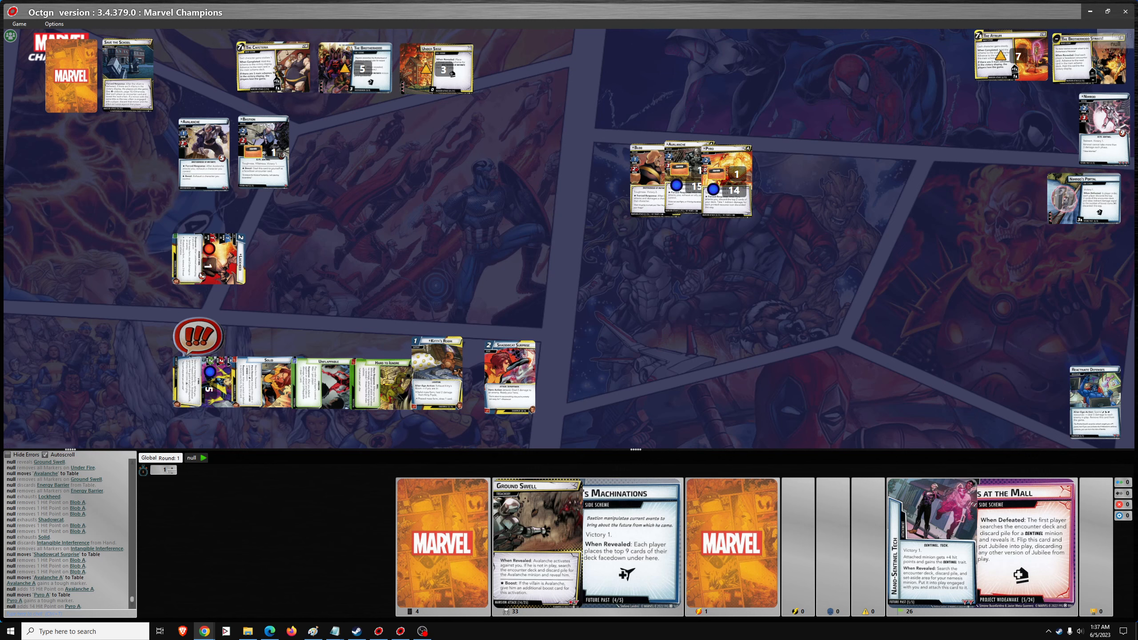
pyautogui.moveTo(118, 366)
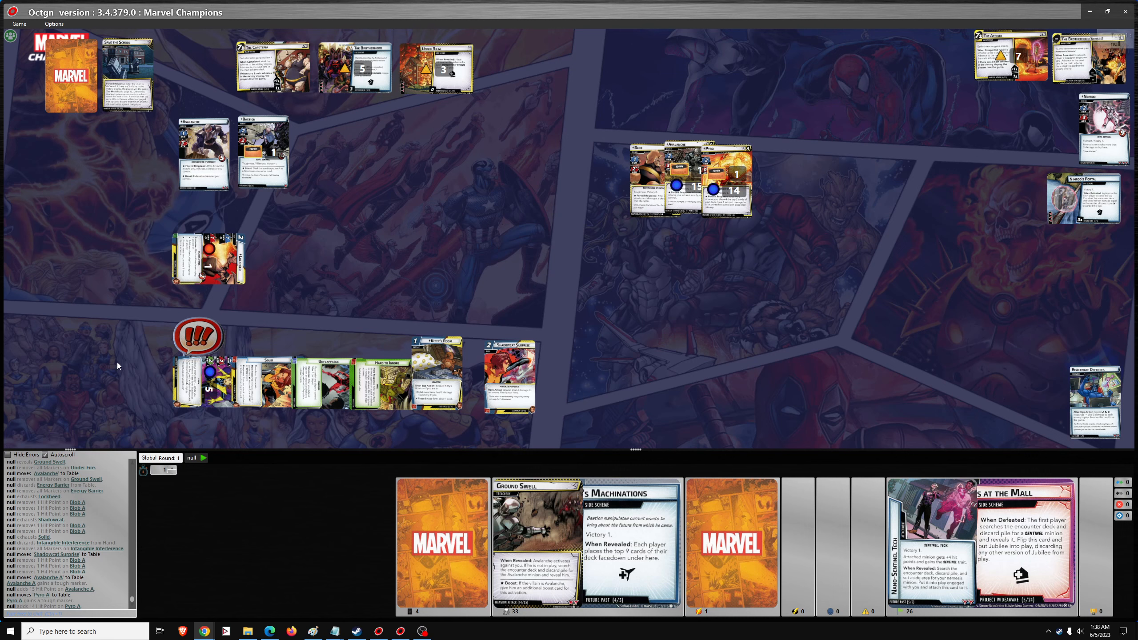
pyautogui.moveTo(115, 308)
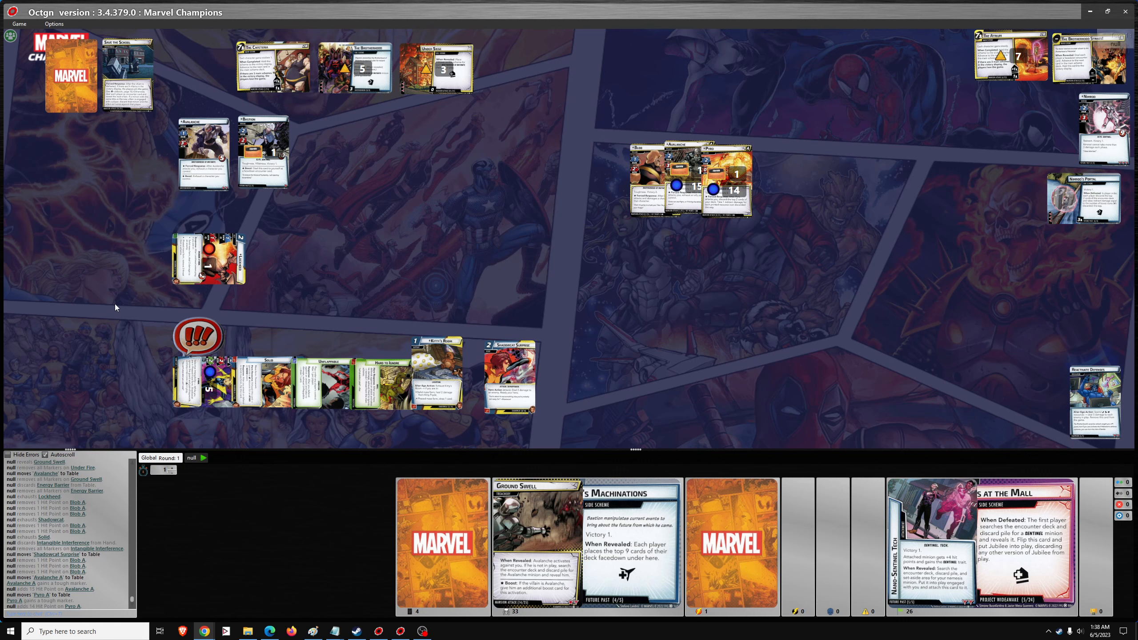